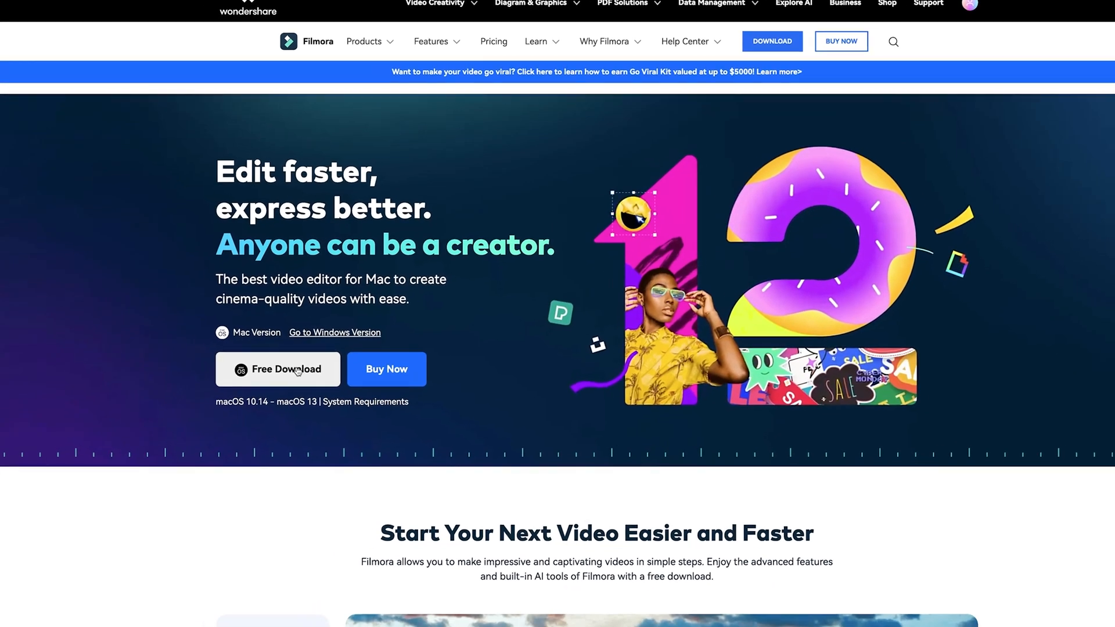
Step: Download Filmora for Mac, run the .dmg installer and agree to the license
left_click(286, 369)
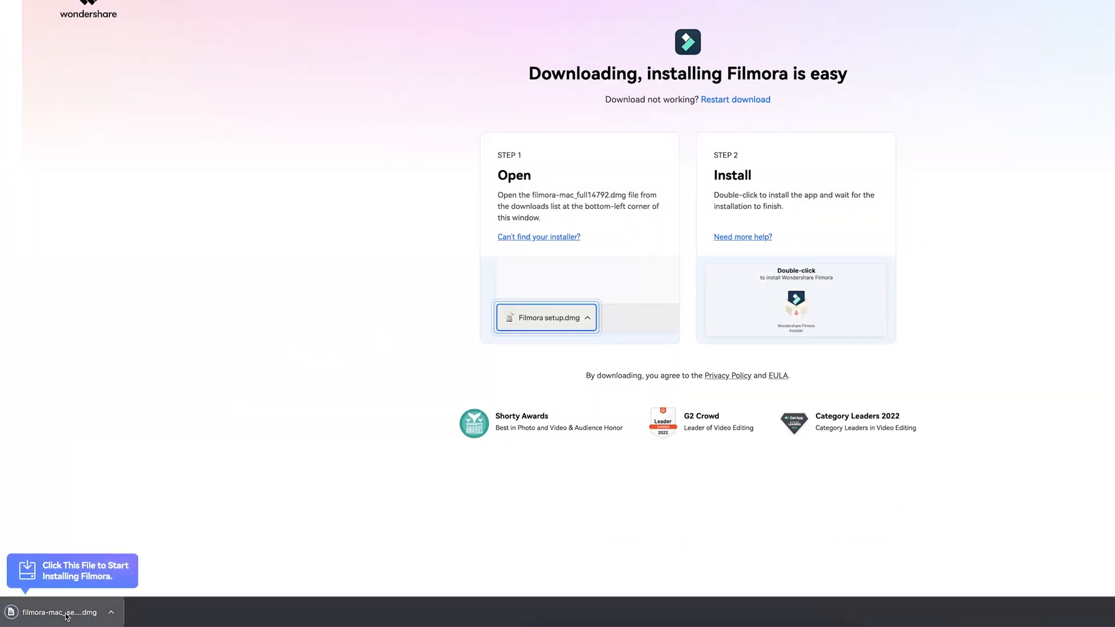
left_click(56, 612)
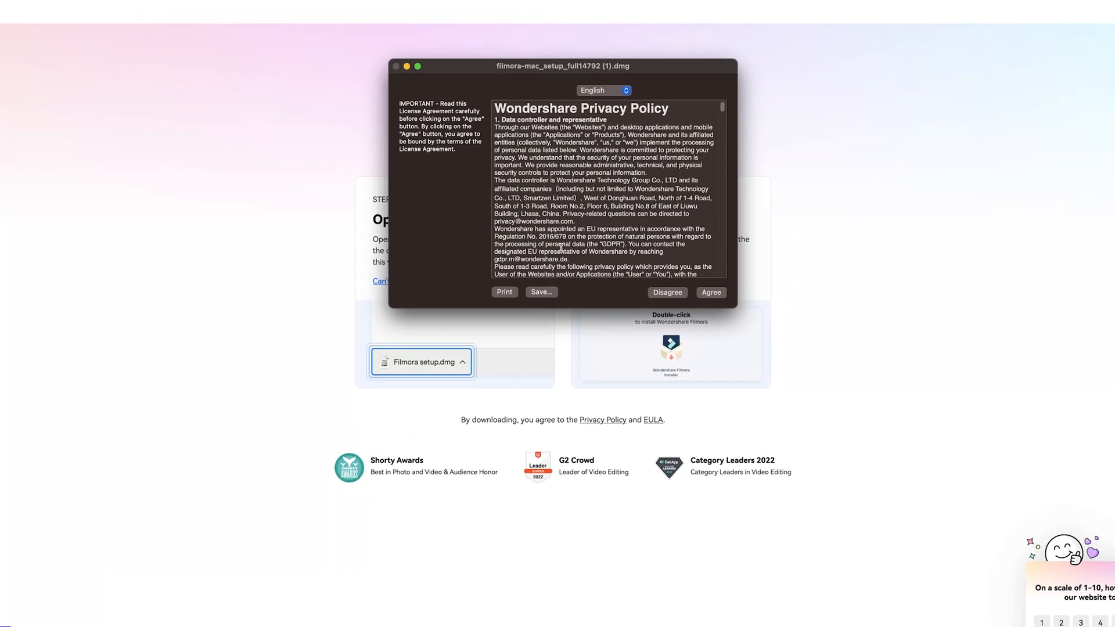
left_click(711, 293)
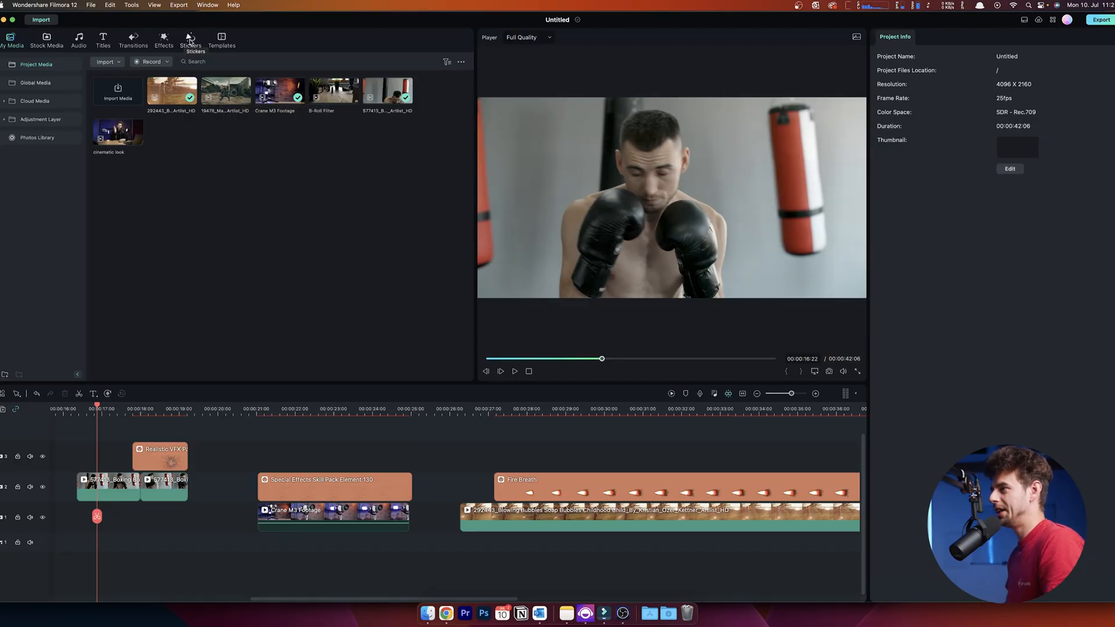
Step: Place the Flaming Hand 1 sticker on the timeline after Fire Breath over the bubbles clip
left_click(190, 36)
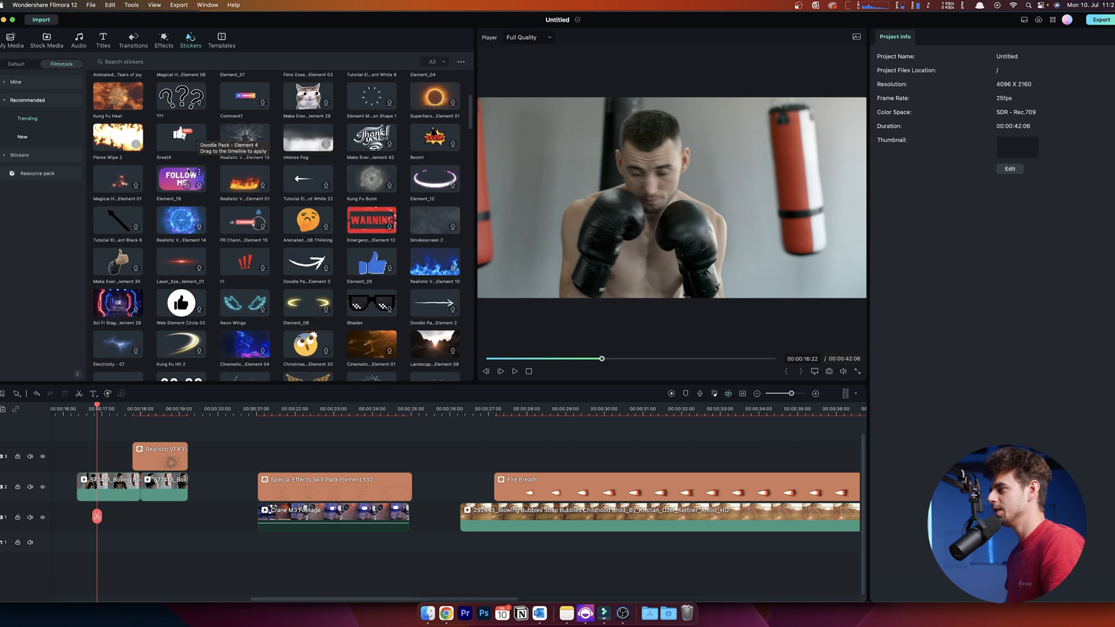
scroll("down", 3)
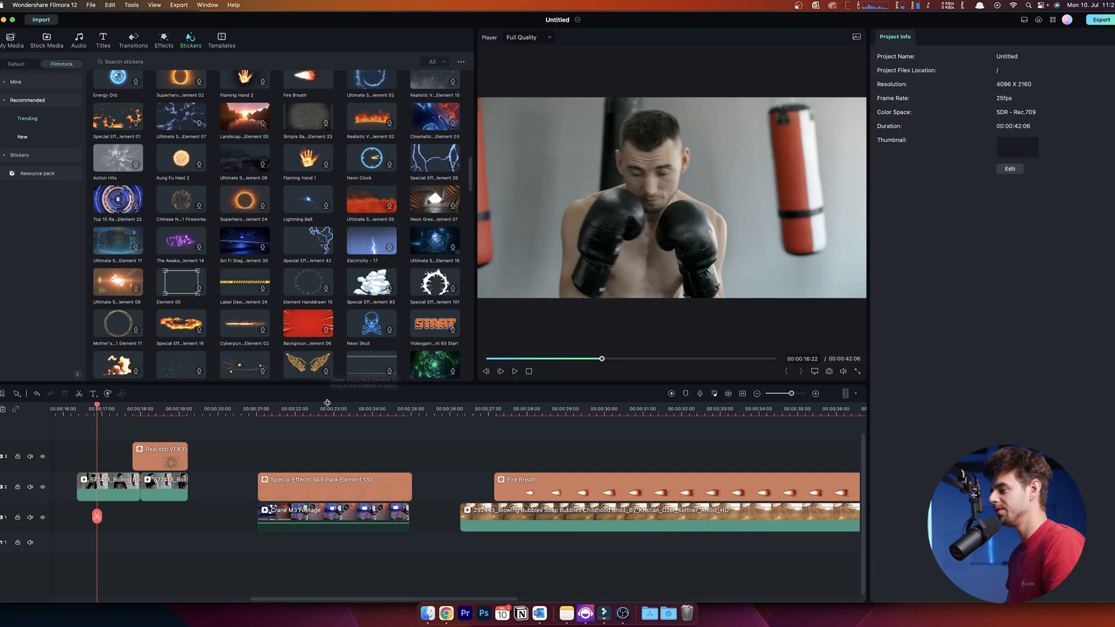
mouse_move(246, 425)
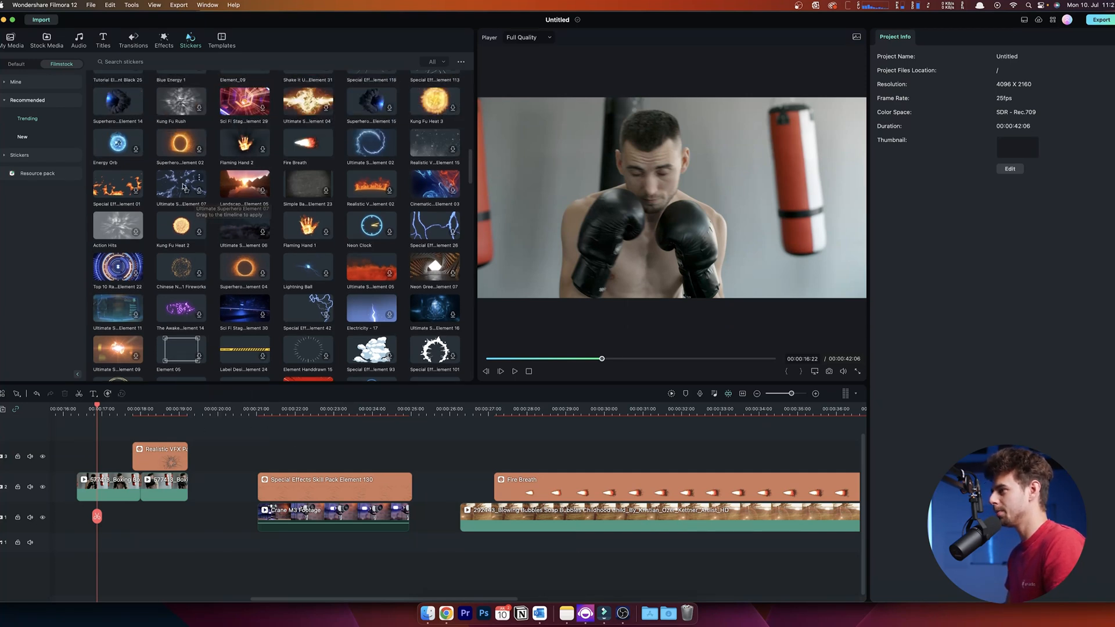
mouse_move(307, 225)
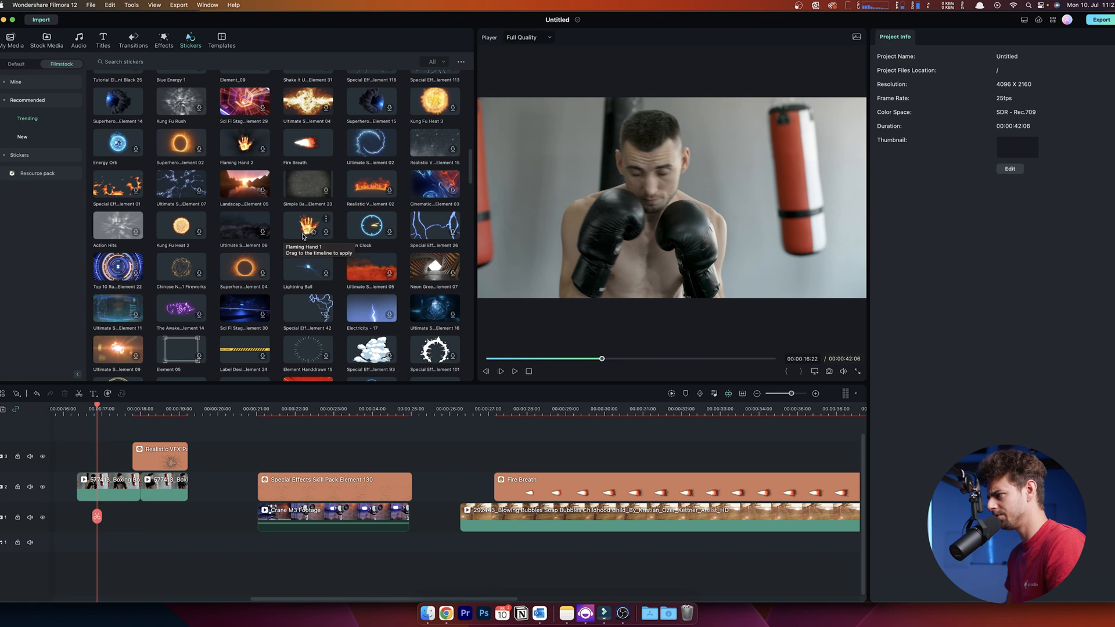
scroll("right", 3)
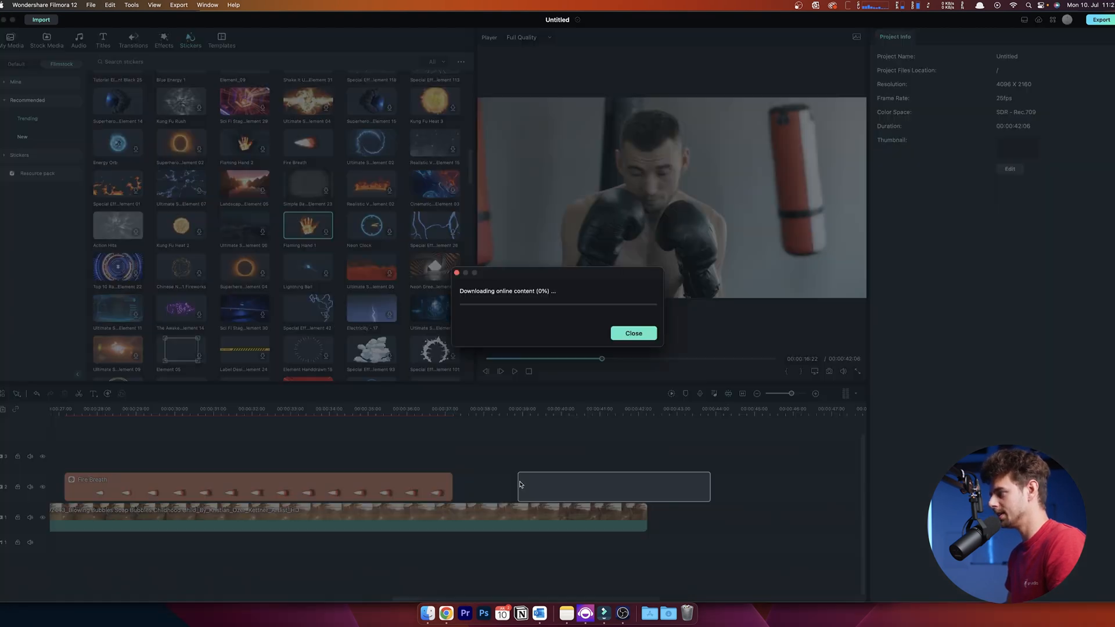
left_click(633, 332)
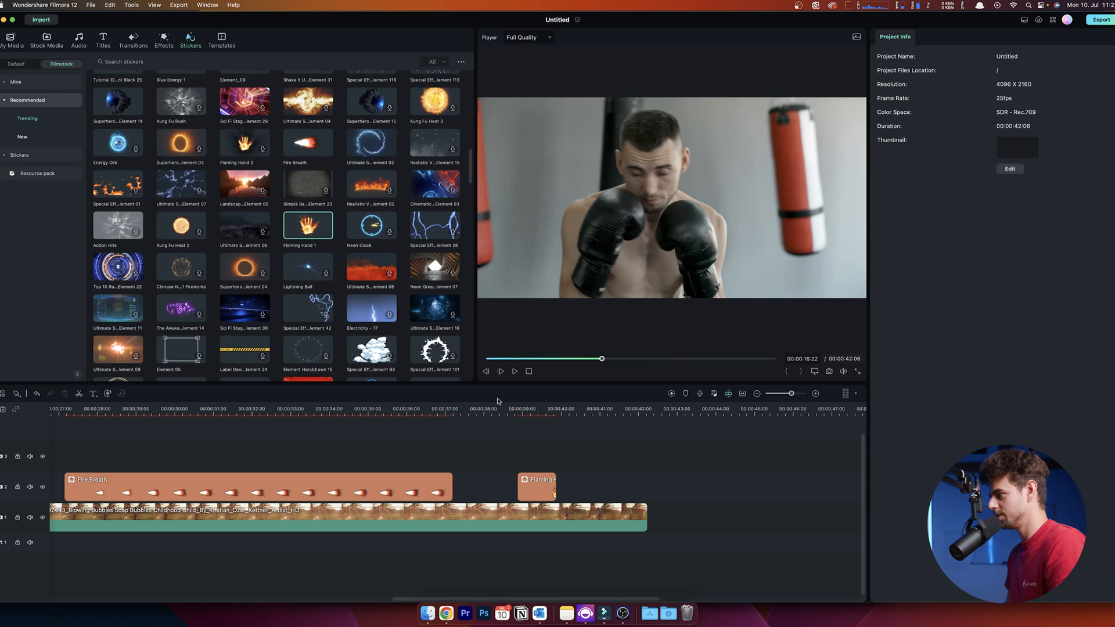
Step: Play the footage around the new sticker and select the Flaming Hand clip to inspect it
left_click(514, 372)
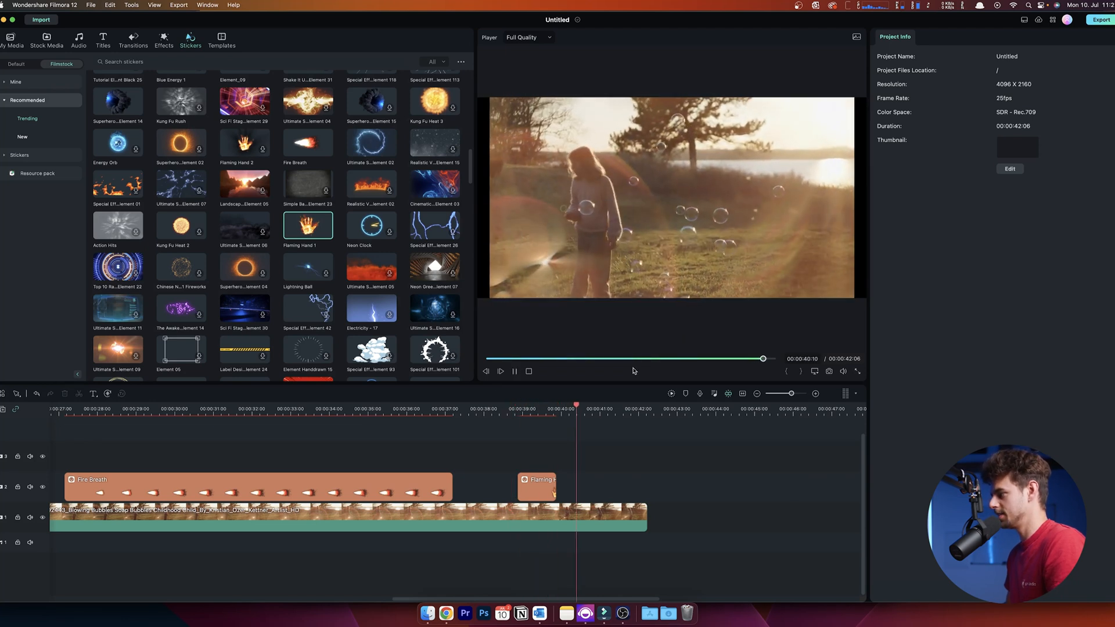
left_click(538, 484)
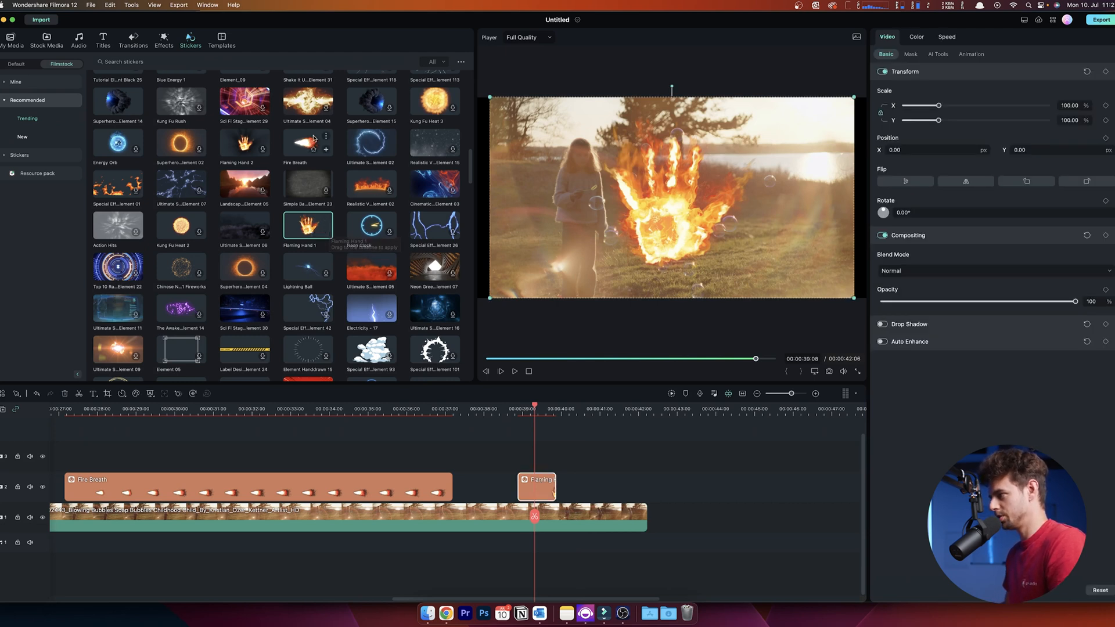
scroll("down", 3)
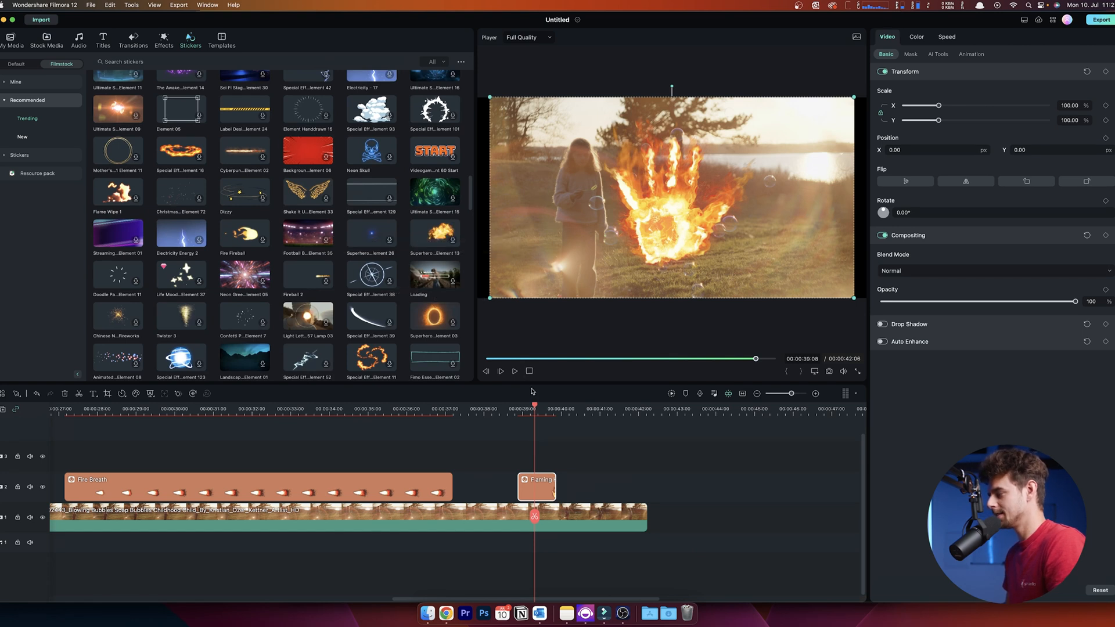
mouse_move(308, 195)
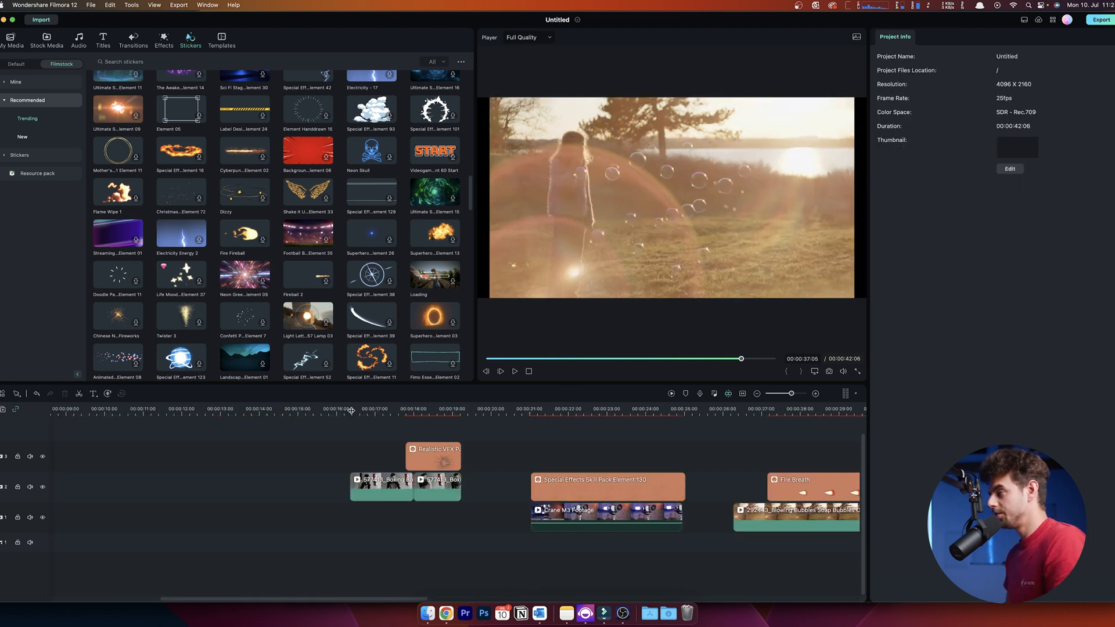
Step: Review the boxer shot at 16 seconds and select the Realistic VFX glass sticker clip
left_click(351, 409)
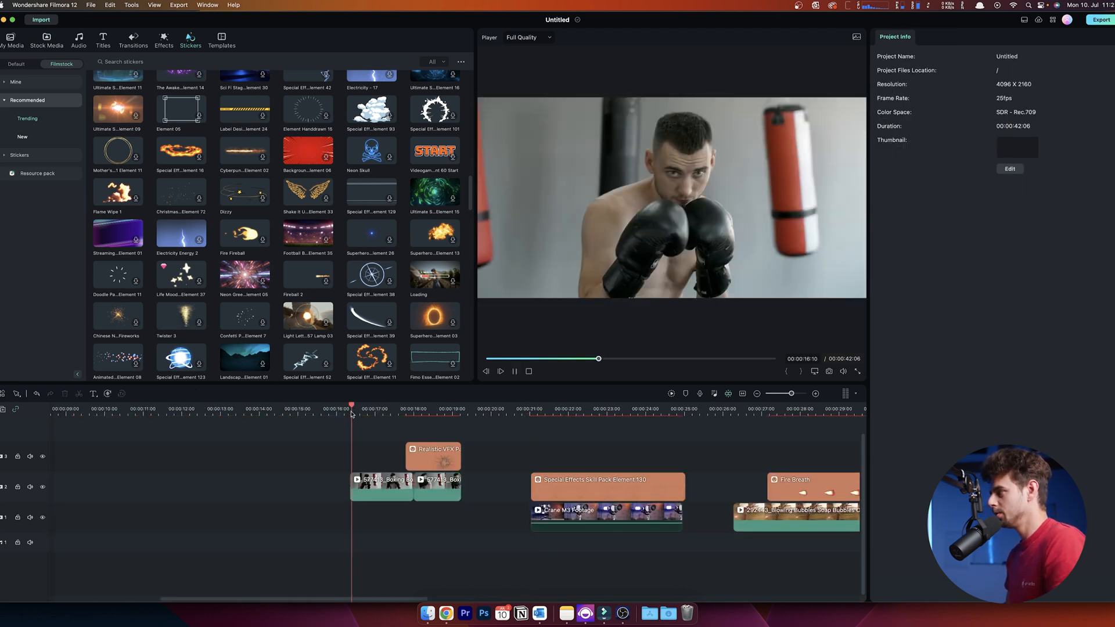
left_click(425, 408)
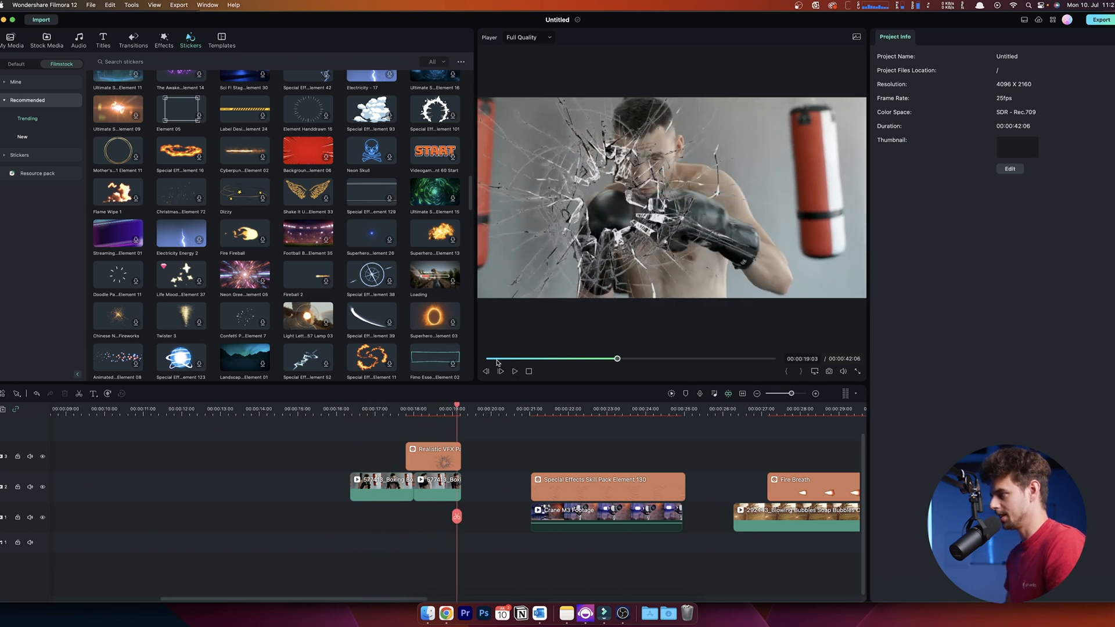
left_click(396, 409)
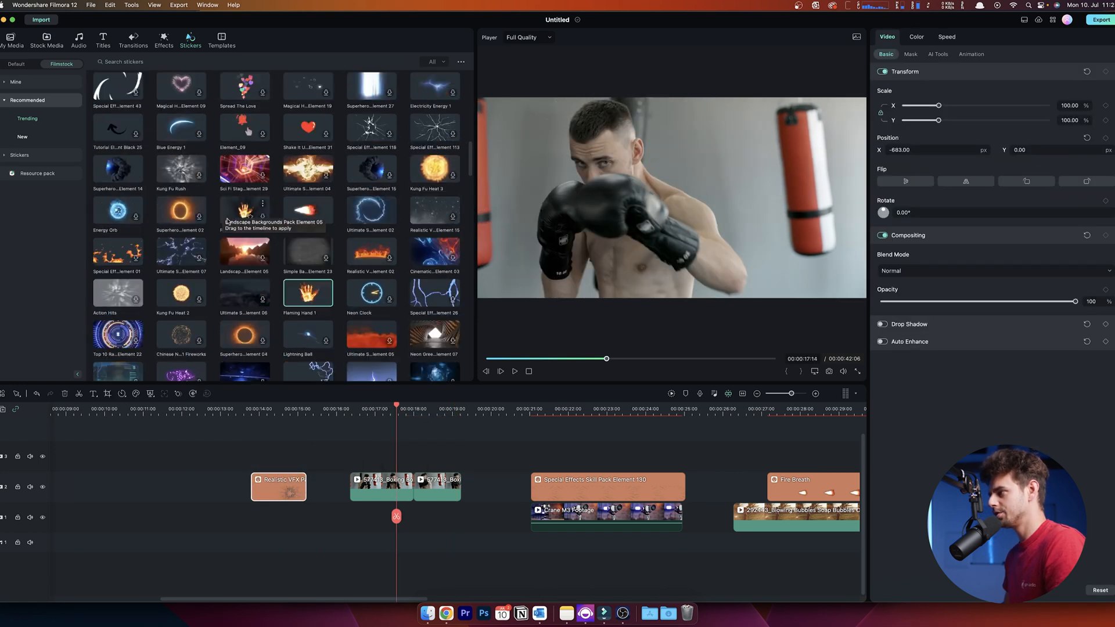
Step: Add Realistic VFX Pack Element 13 from Trending stickers above the boxer clips
left_click(26, 118)
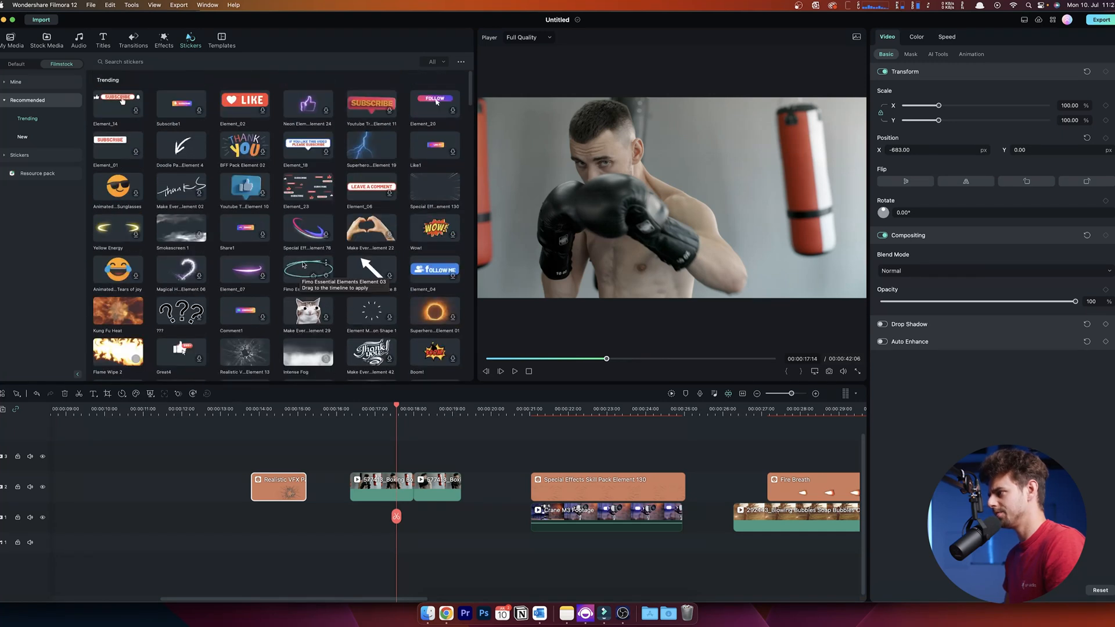
scroll("down", 3)
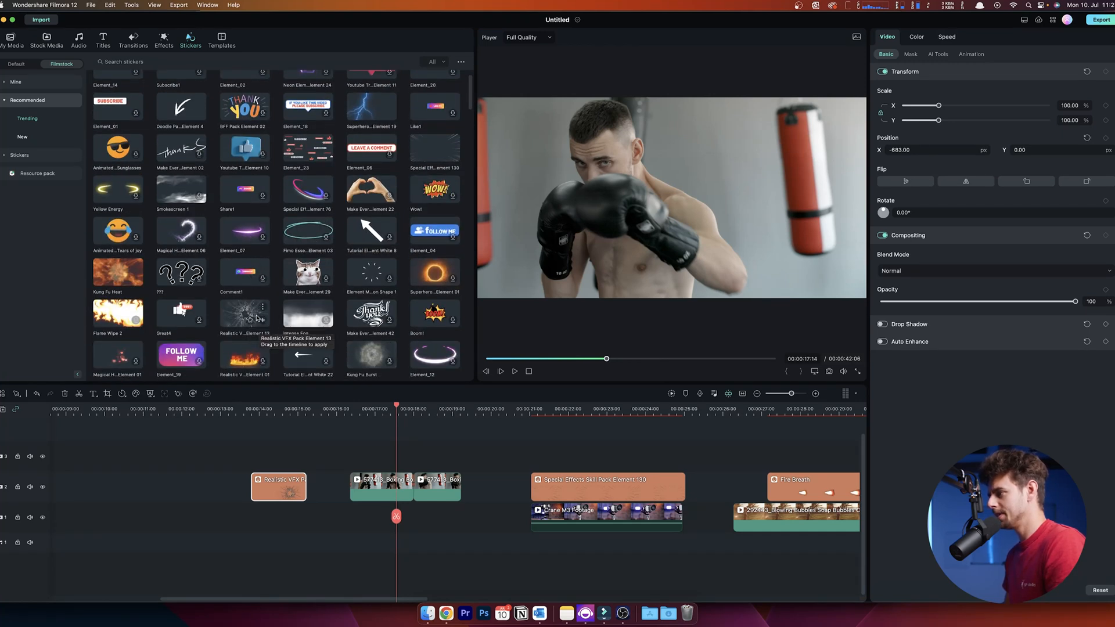
left_click_drag(245, 314, 498, 455)
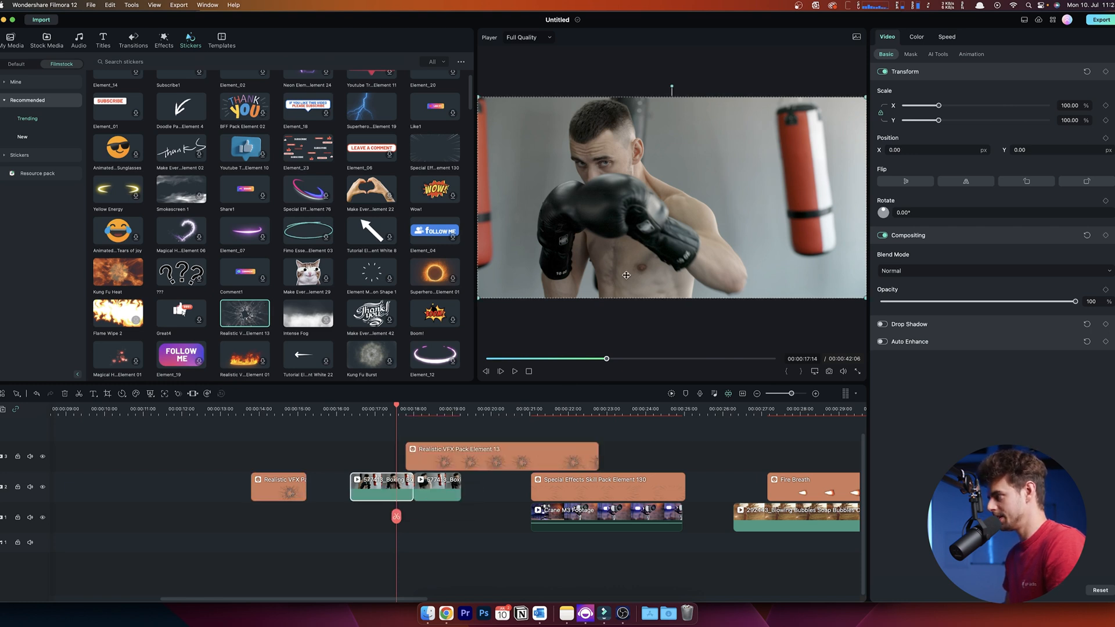
left_click_drag(606, 358, 627, 359)
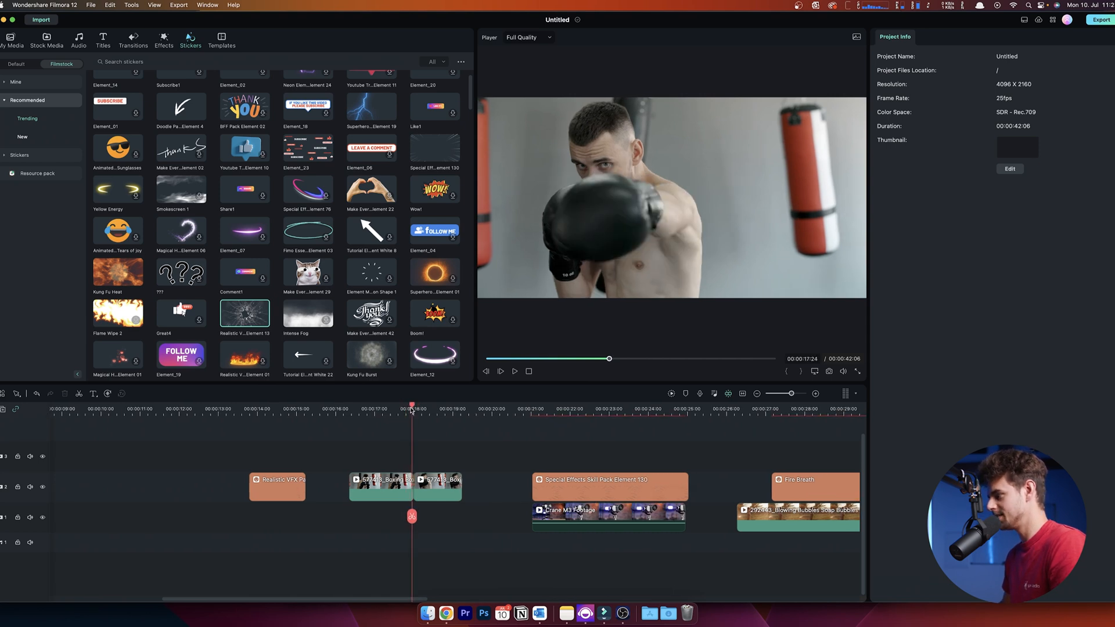
Step: Place Realistic VFX Pack Element 13 on track 3 above the boxing clip at 00:00:17:23
left_click(411, 408)
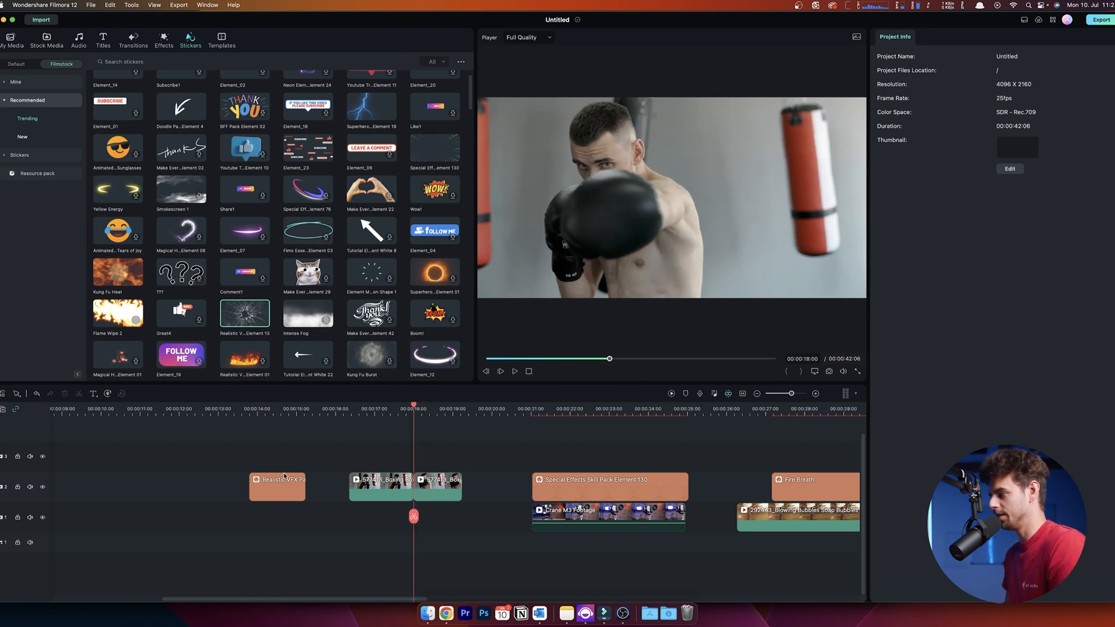
left_click_drag(277, 485, 433, 455)
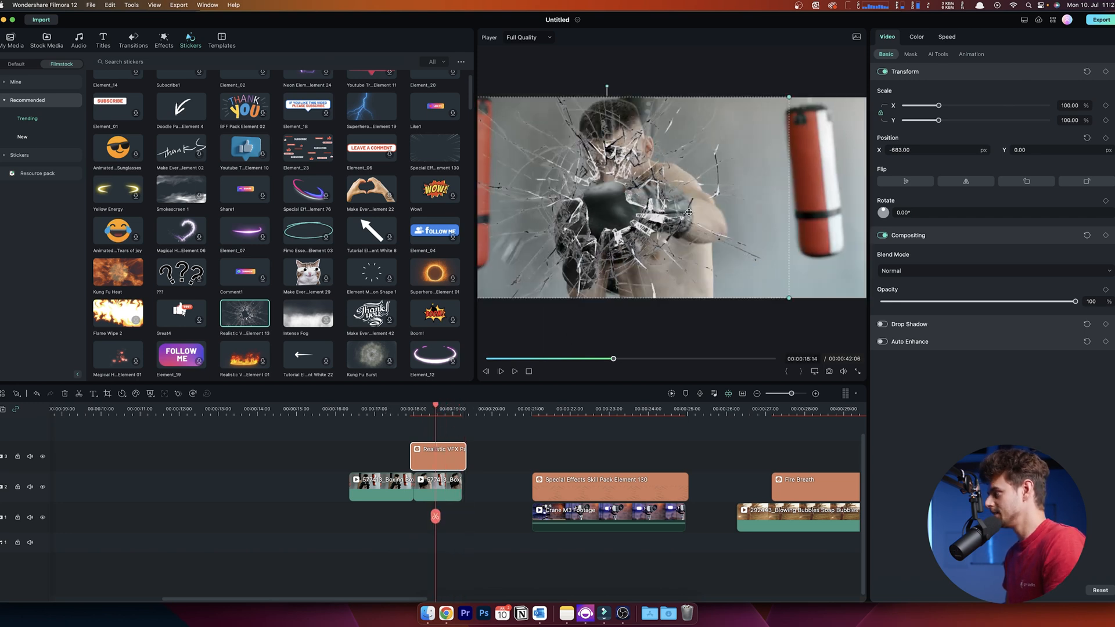
Step: Shift the glass-shatter sticker in the player so the crack centers on the punching glove
left_click_drag(690, 213, 654, 184)
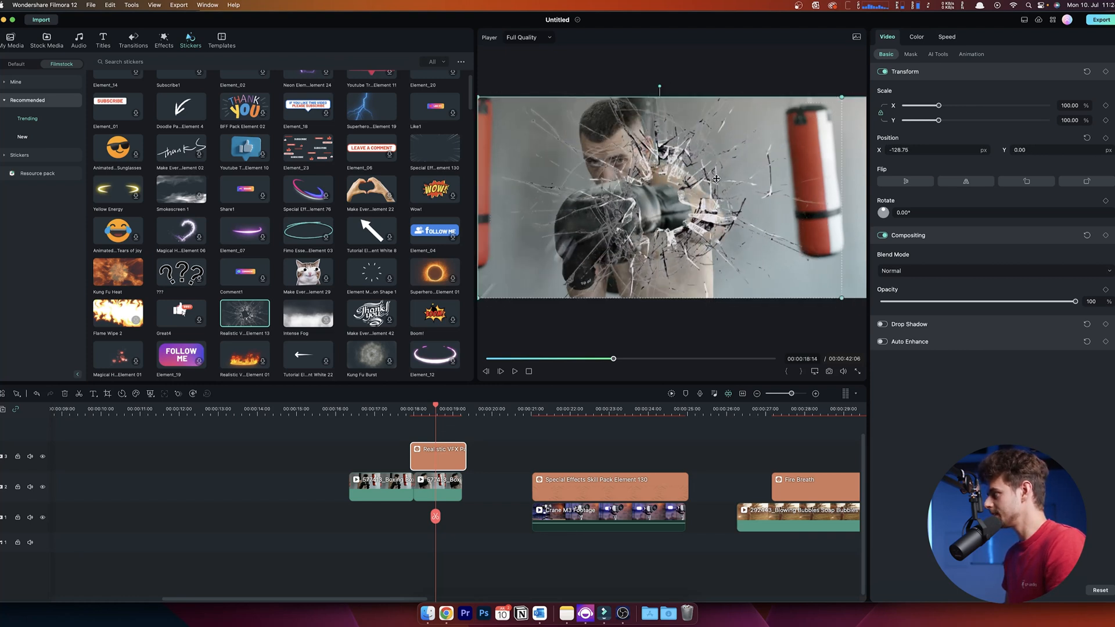
left_click_drag(710, 178, 604, 178)
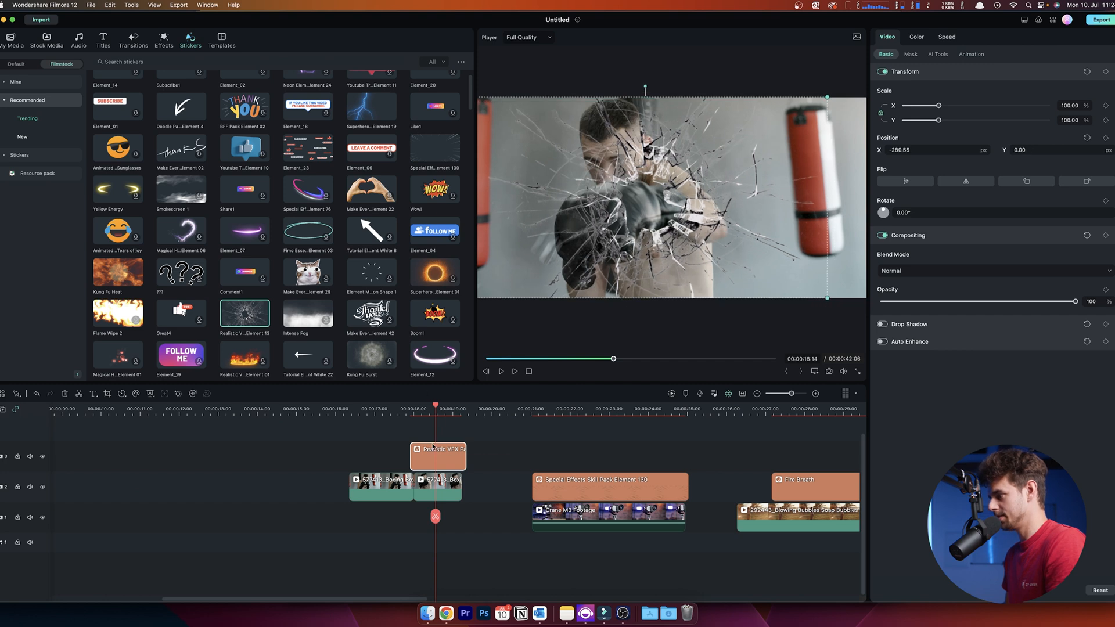
left_click_drag(669, 199, 640, 213)
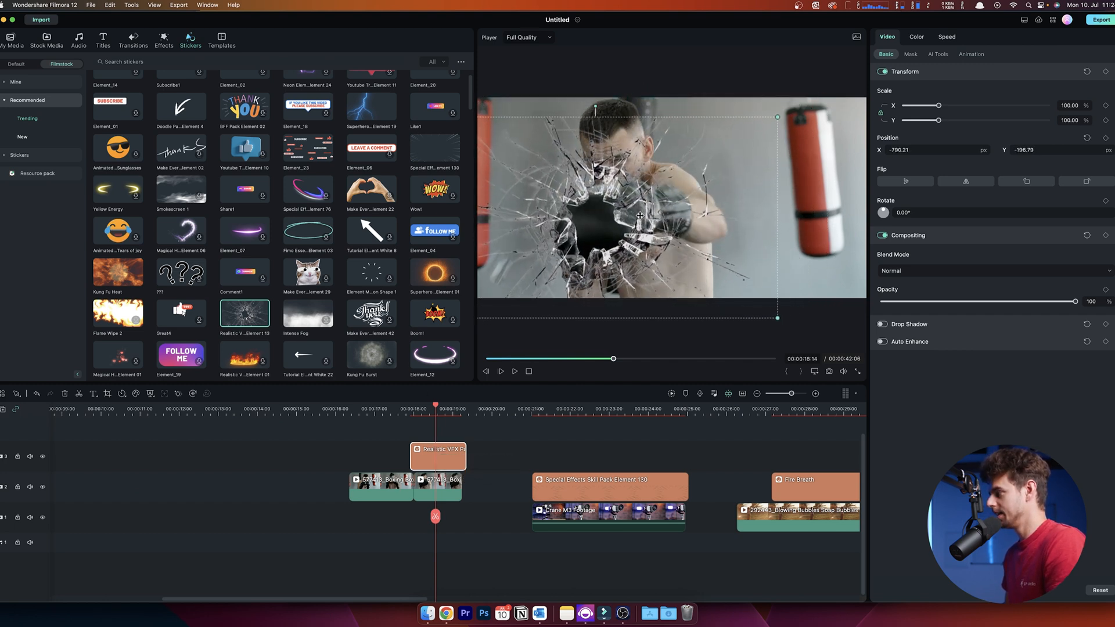
left_click_drag(638, 216, 628, 211)
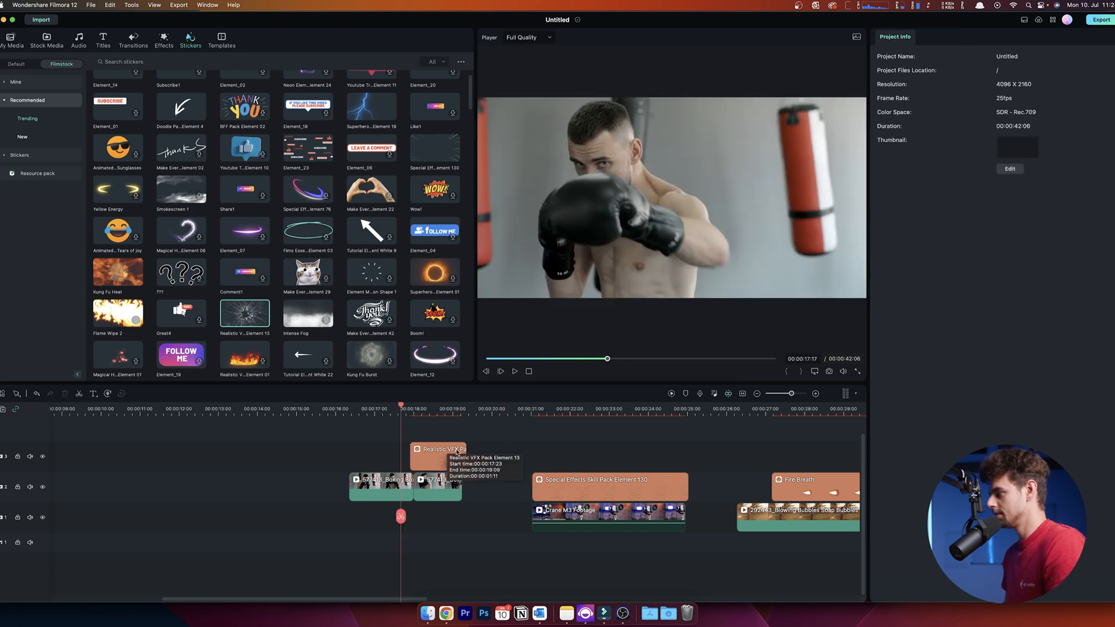
Step: Select the Realistic VFX sticker clip and move the playhead to the gimbal clip
left_click(440, 457)
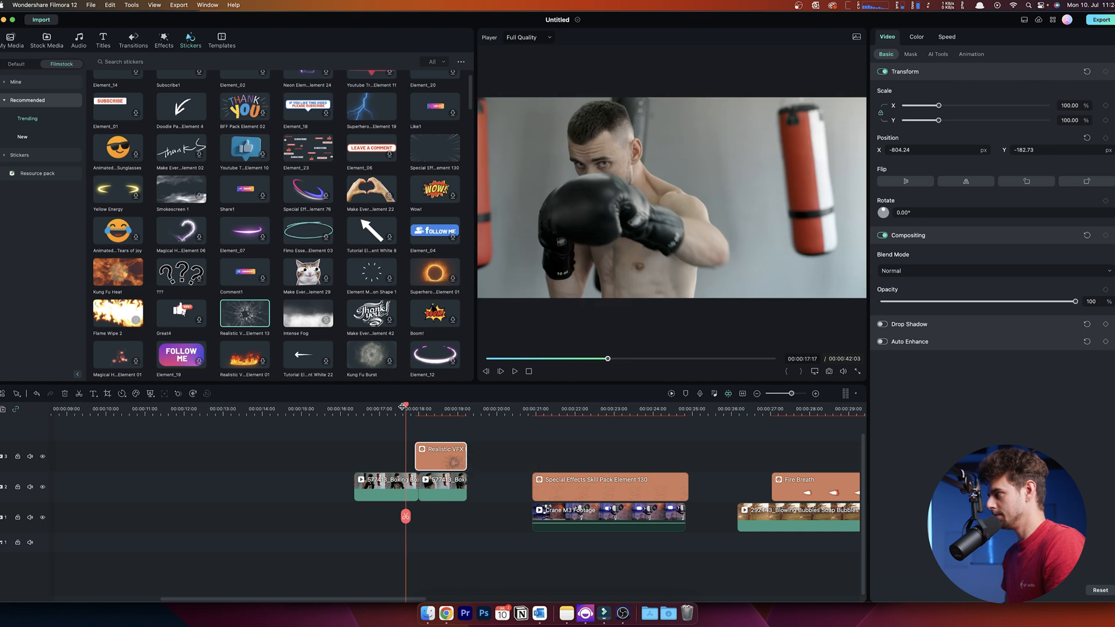
left_click(514, 371)
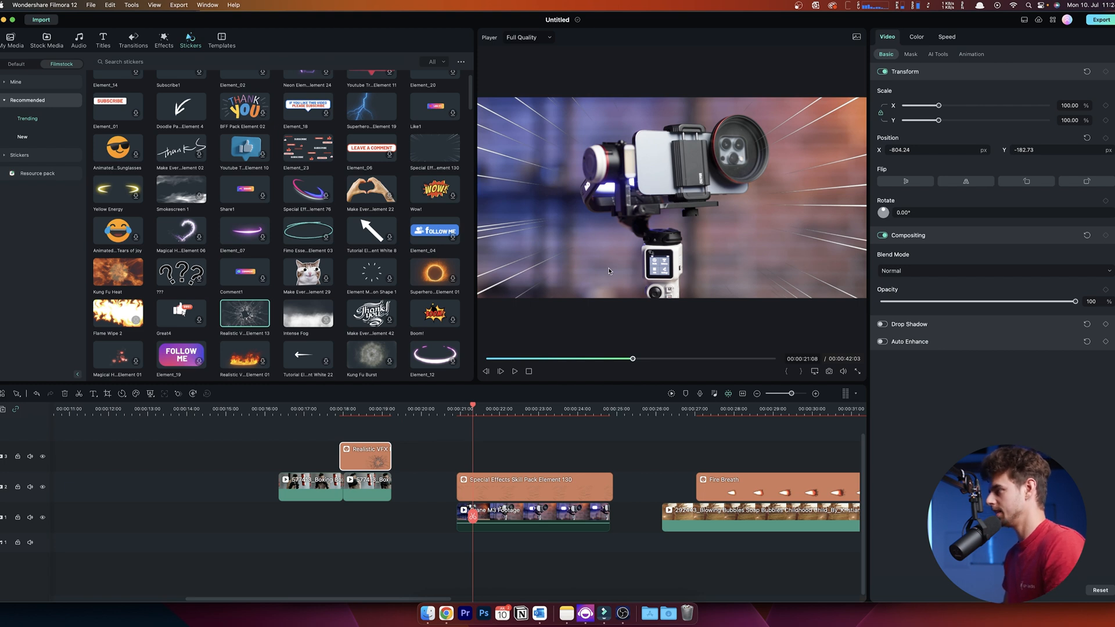
mouse_move(296, 229)
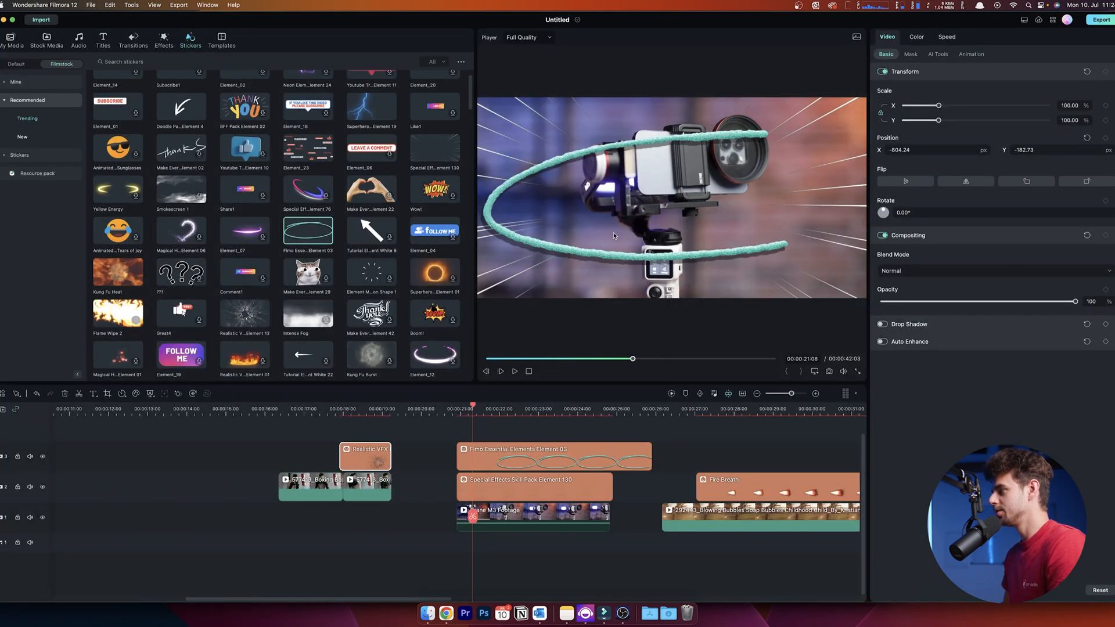
Step: Add Filmo Essential Elements Element 03 over the gimbal clip, scaled to 72.13% and circling the gimbal
left_click(553, 456)
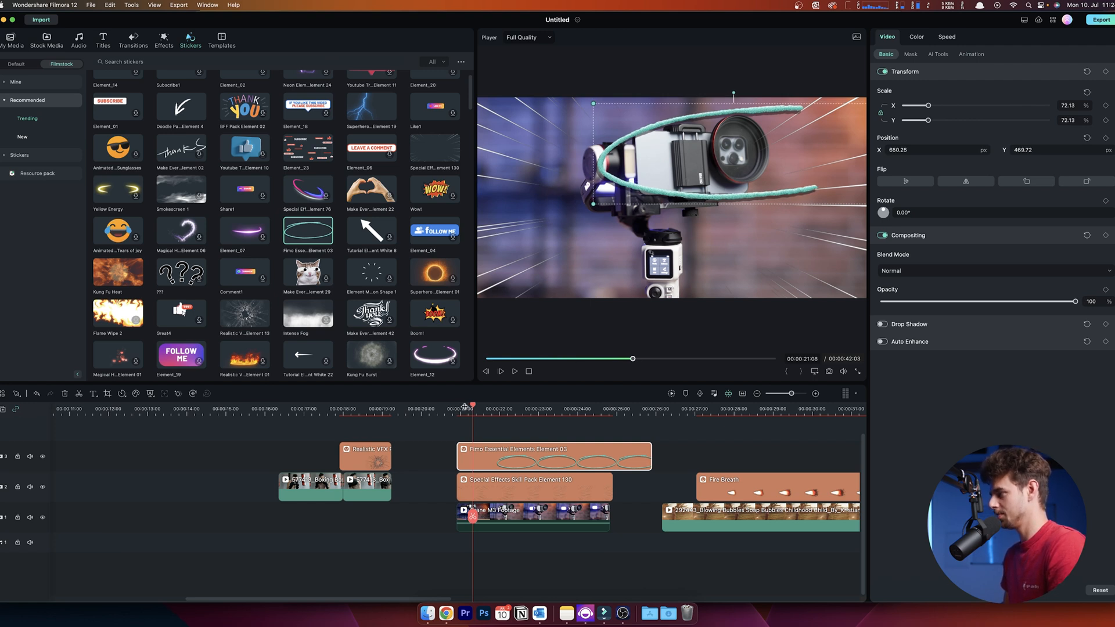
left_click(514, 371)
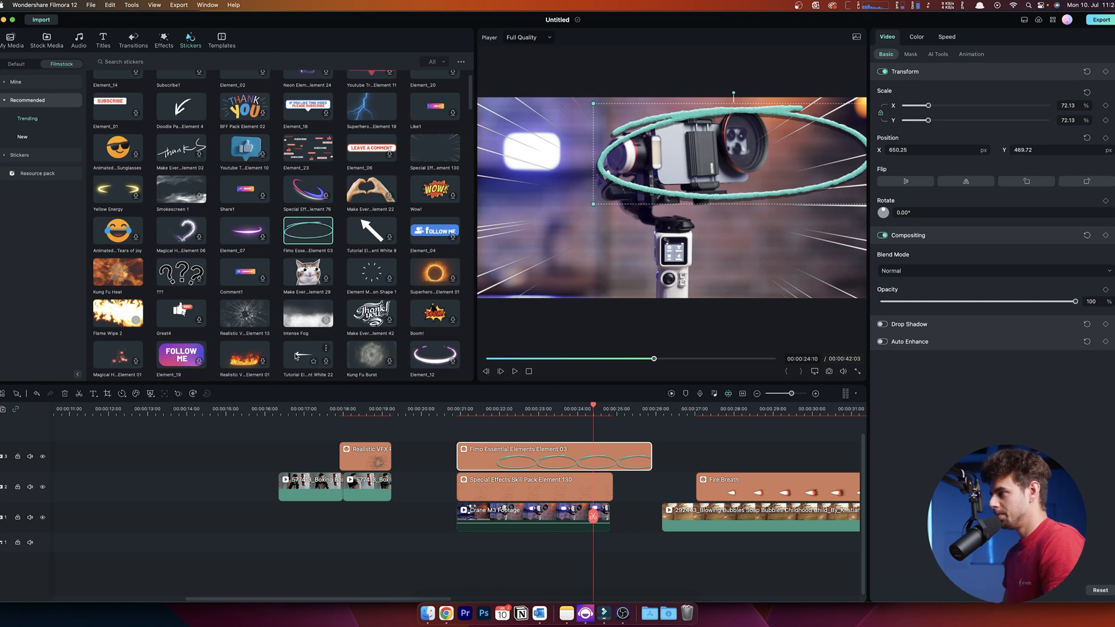
scroll("down", 3)
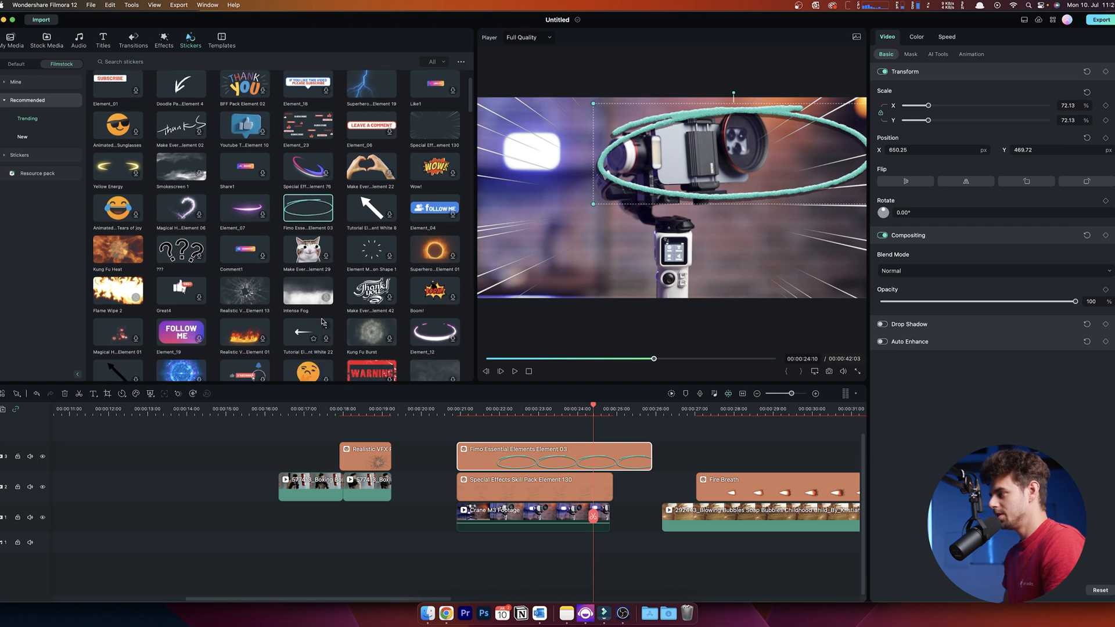
scroll("down", 3)
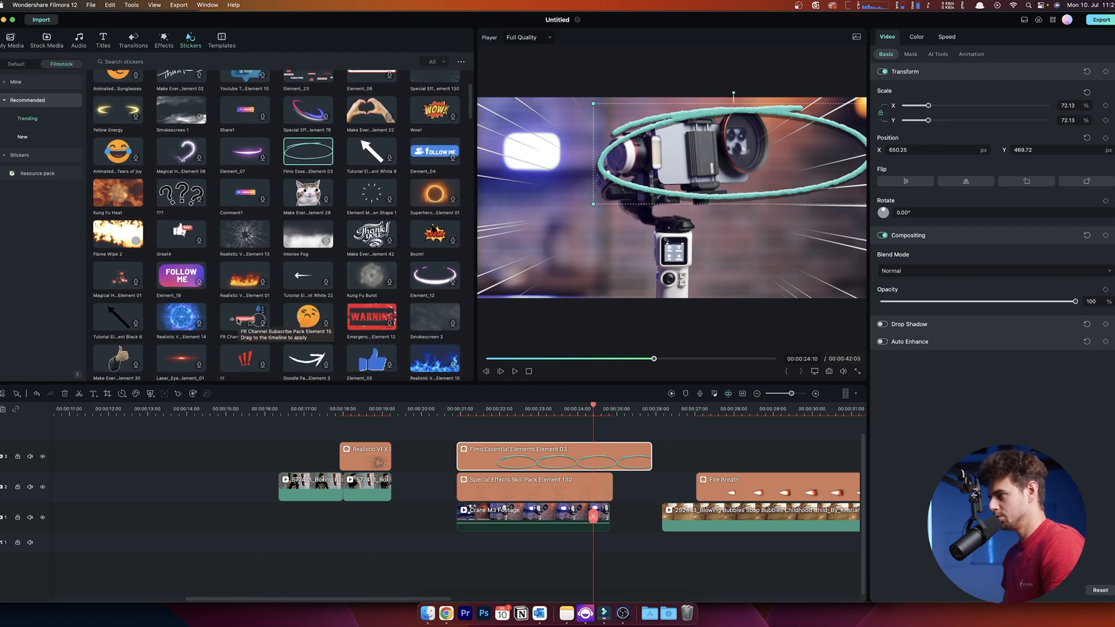
scroll("down", 3)
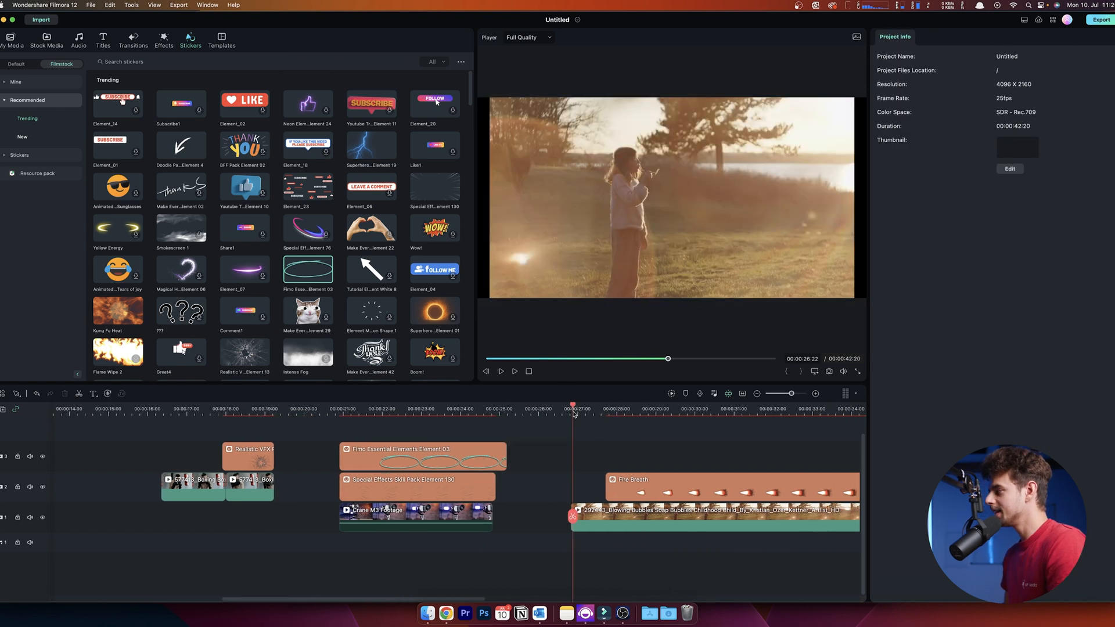
Step: Delete the existing Fire Breath clip from the timeline
left_click(515, 372)
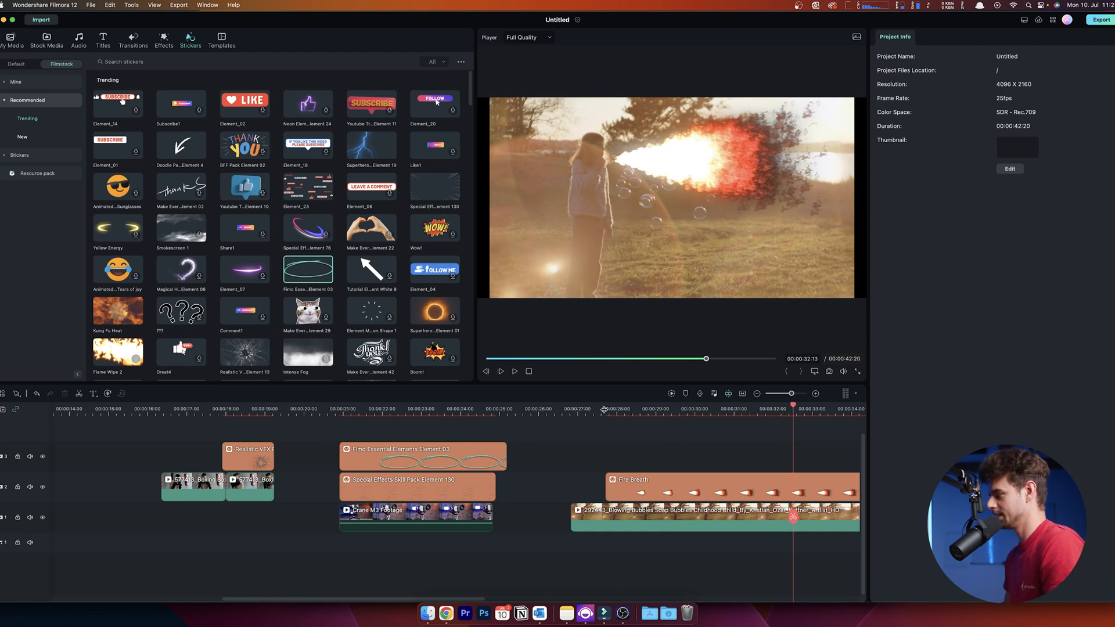
left_click(601, 408)
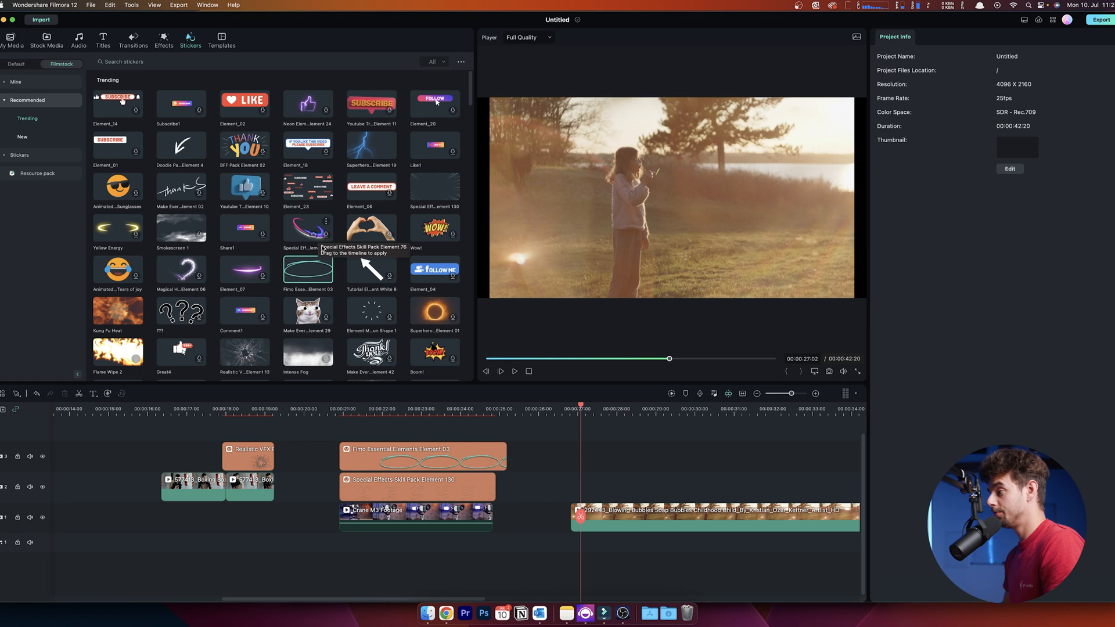
Step: Re-add Fire Breath on track 2 above the bubbles clip at about 00:00:27:17
scroll("down", 3)
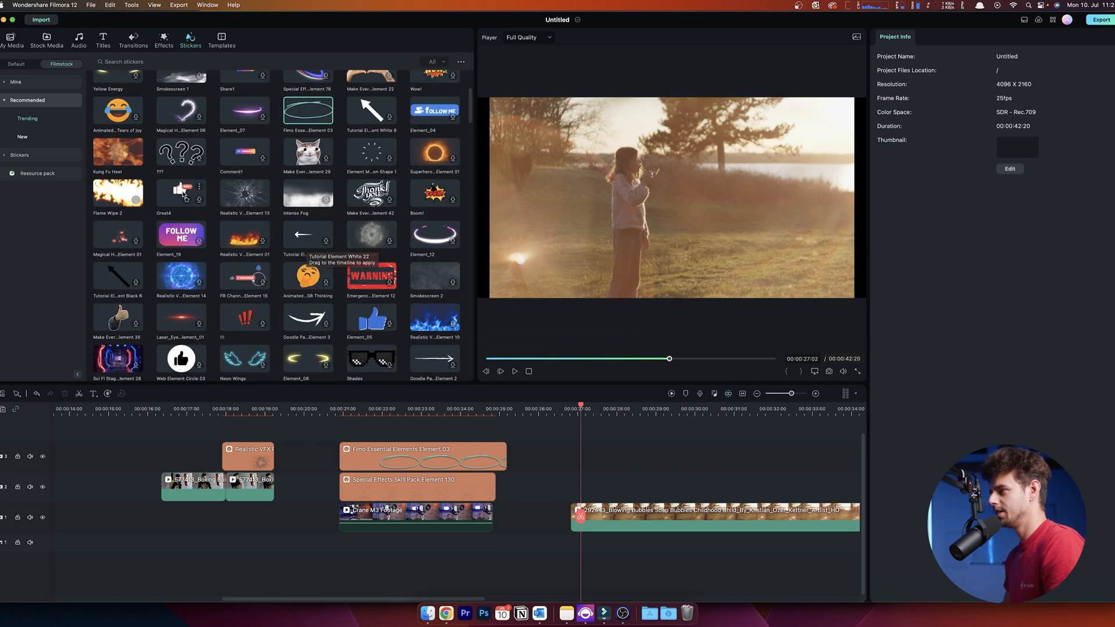
scroll("down", 3)
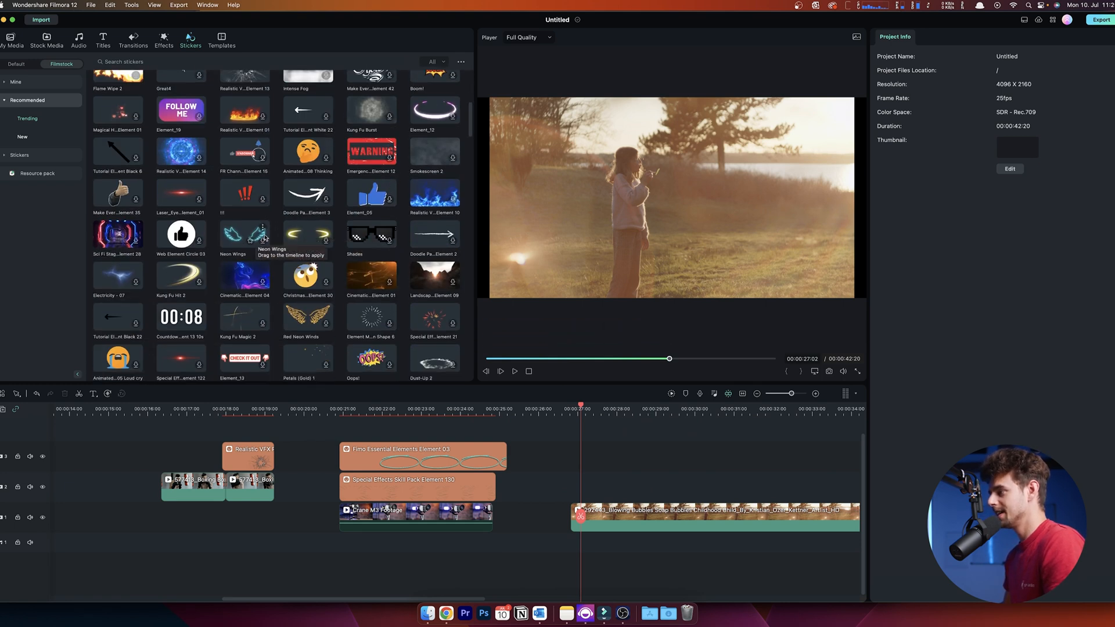
scroll("down", 3)
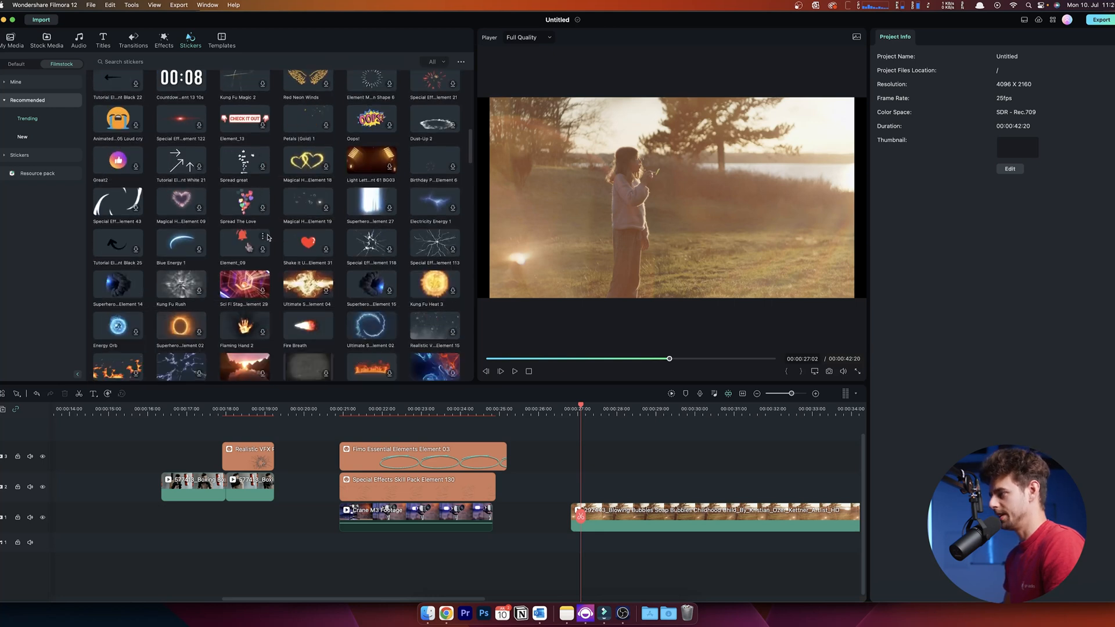
scroll("down", 3)
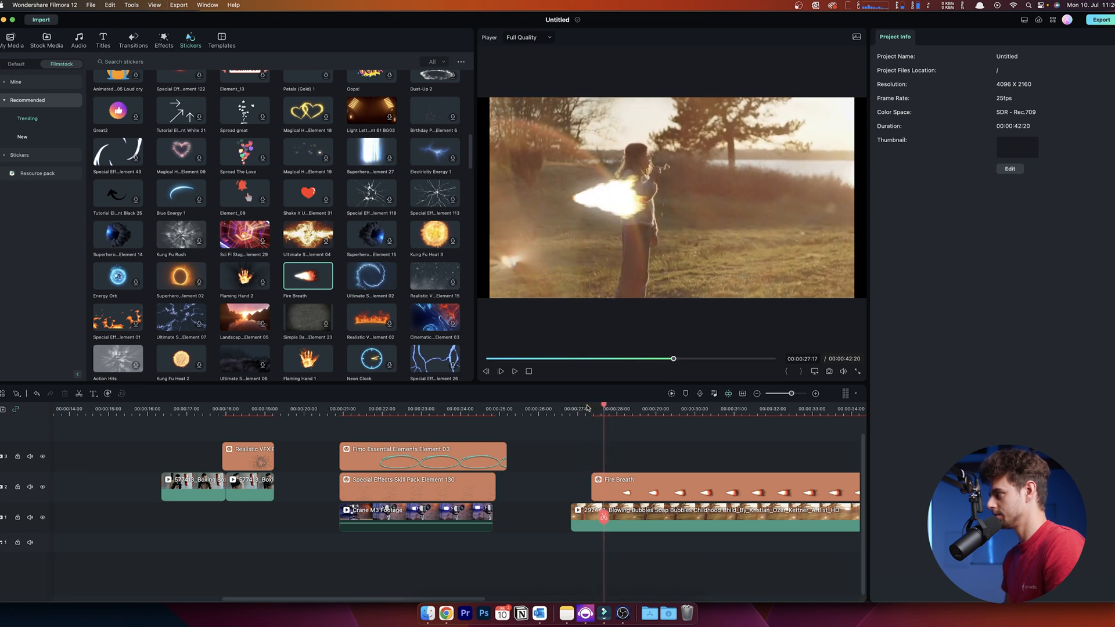
Step: Move the Fire Breath sticker to about X 647, Y 356 so flames shoot from her mouth
left_click(634, 487)
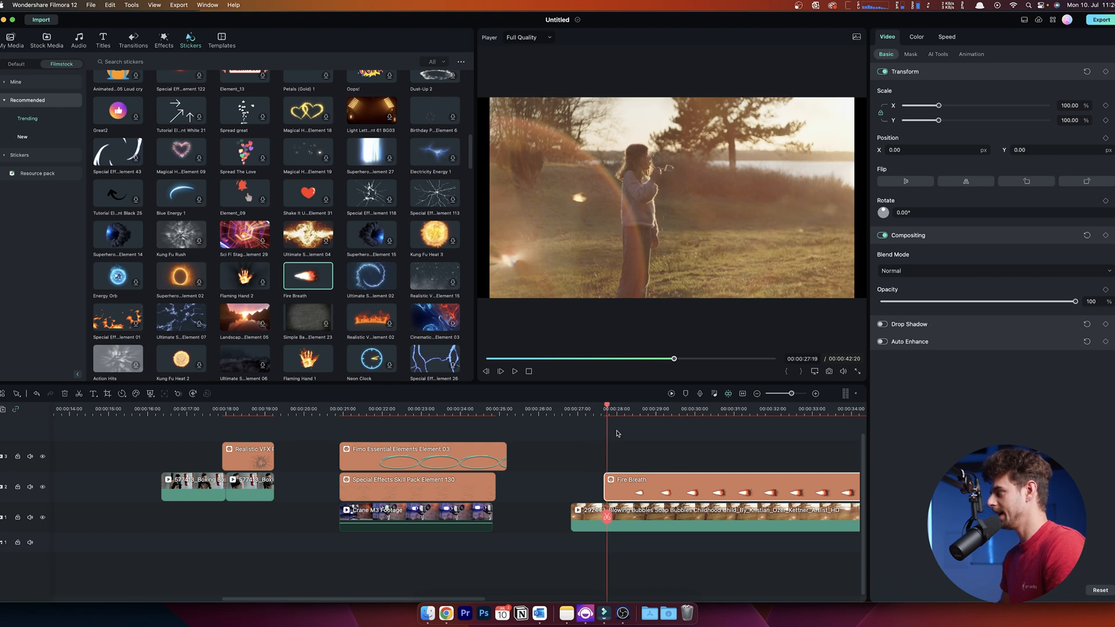
left_click(617, 417)
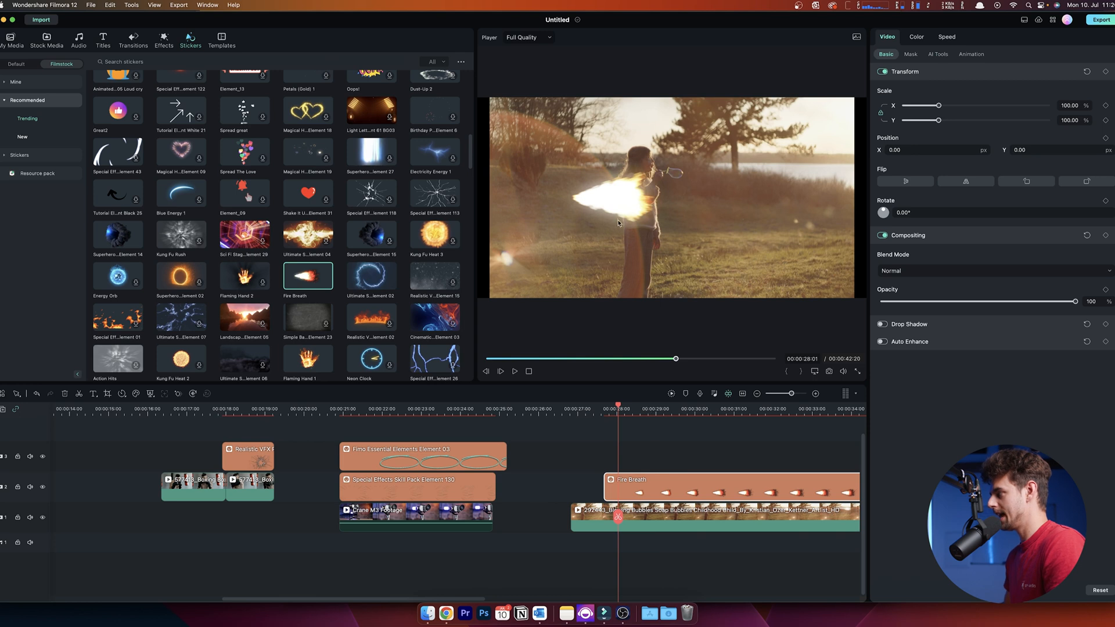
mouse_move(859, 166)
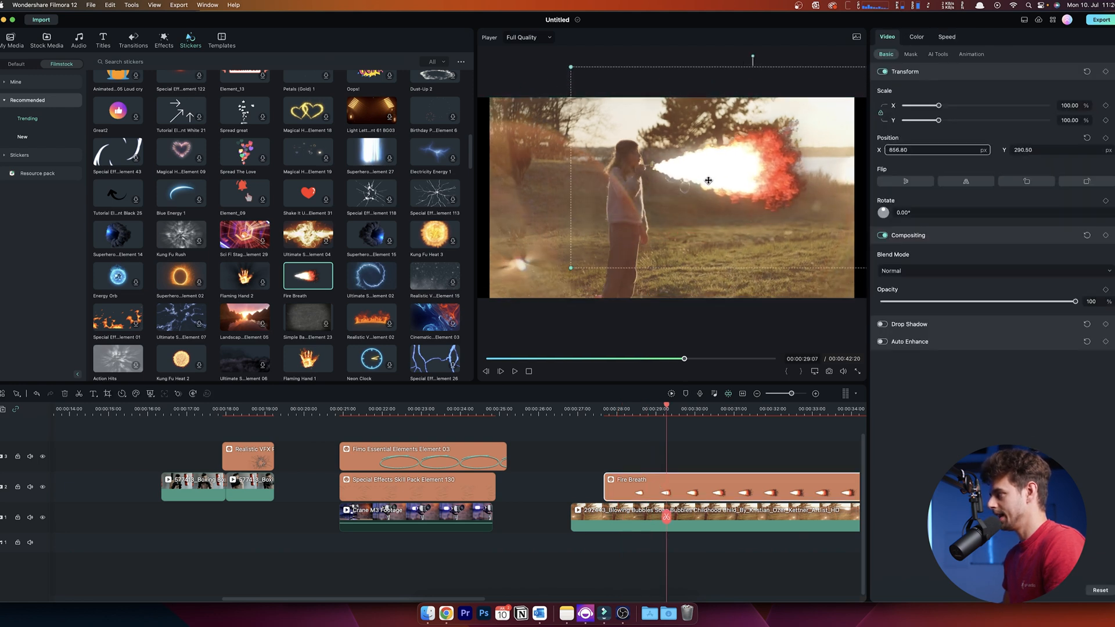
left_click_drag(708, 180, 706, 179)
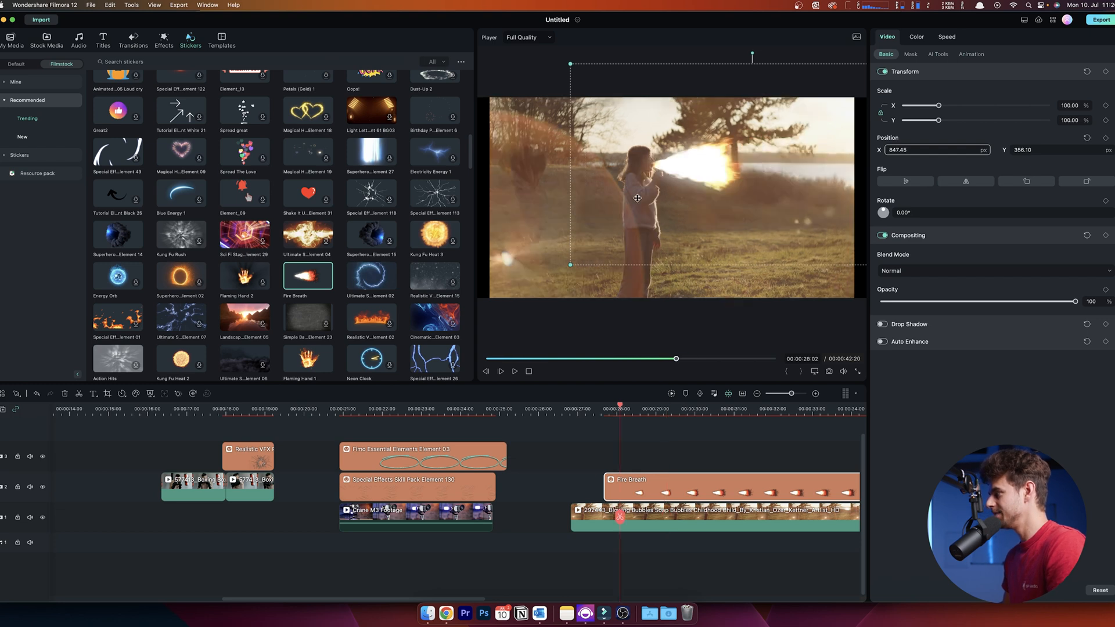
mouse_move(687, 221)
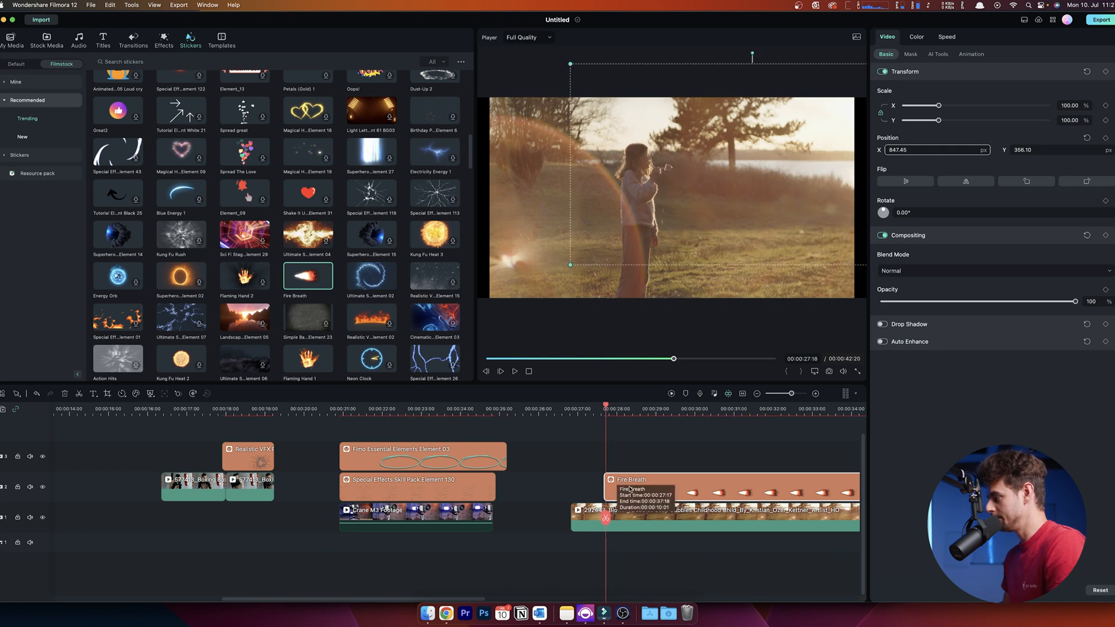
mouse_move(646, 462)
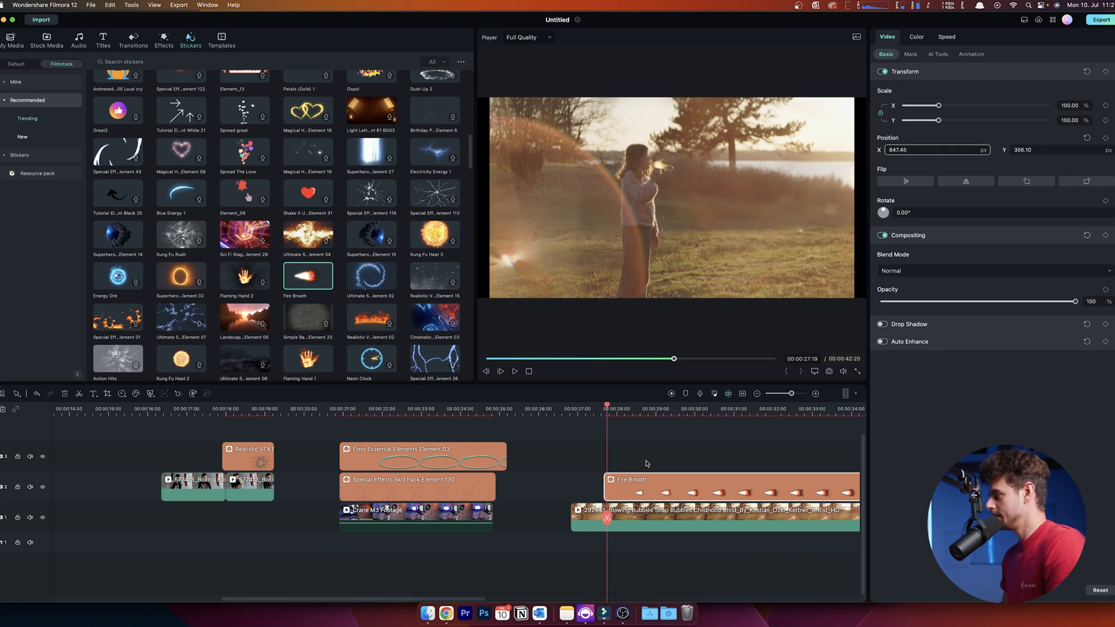
Step: At a later frame, realign Fire Breath with her mouth as a Position keyframe
left_click(659, 409)
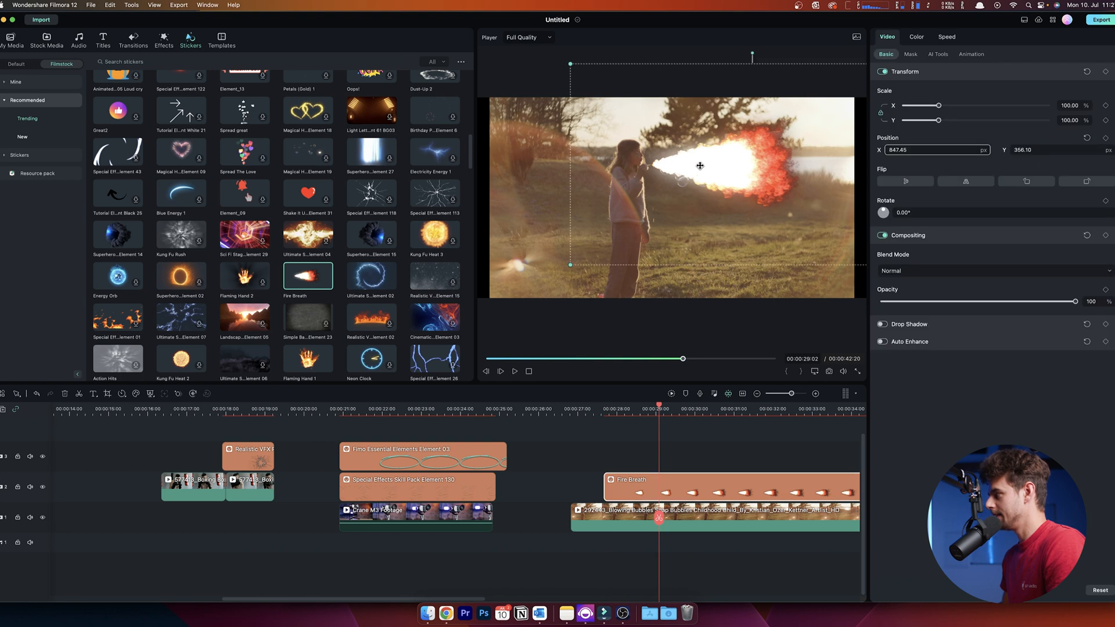
left_click_drag(699, 166, 719, 158)
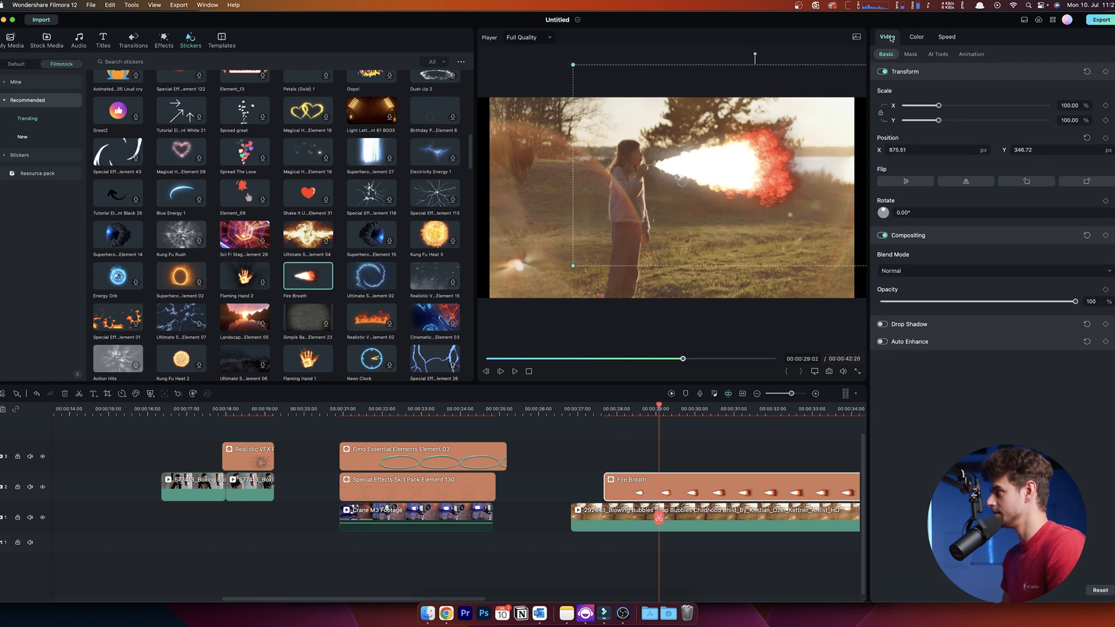
mouse_move(927, 164)
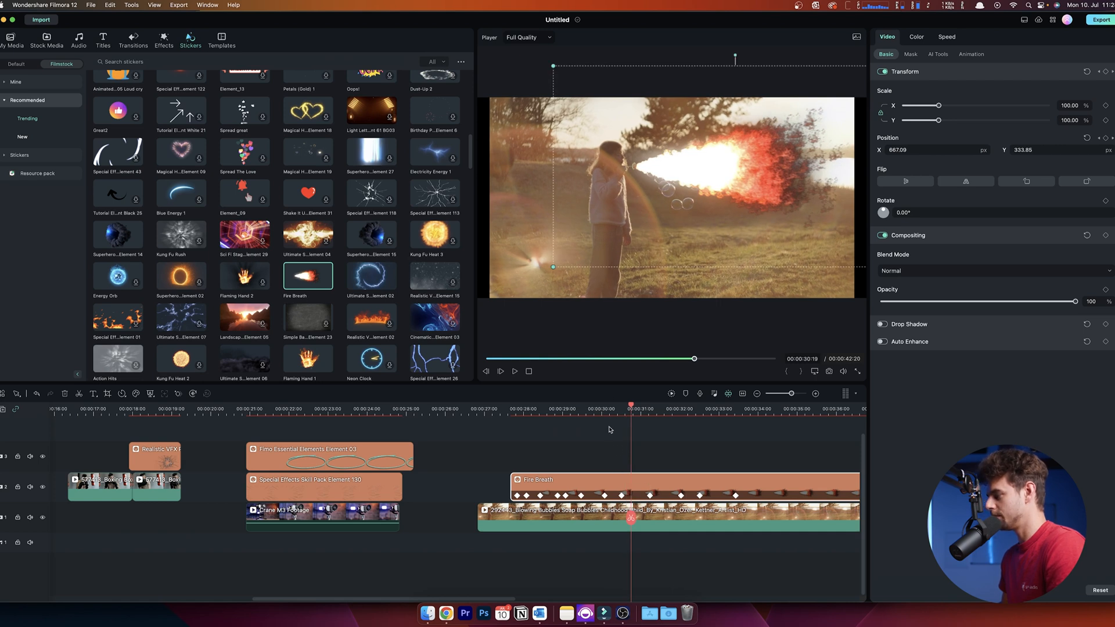
mouse_move(634, 227)
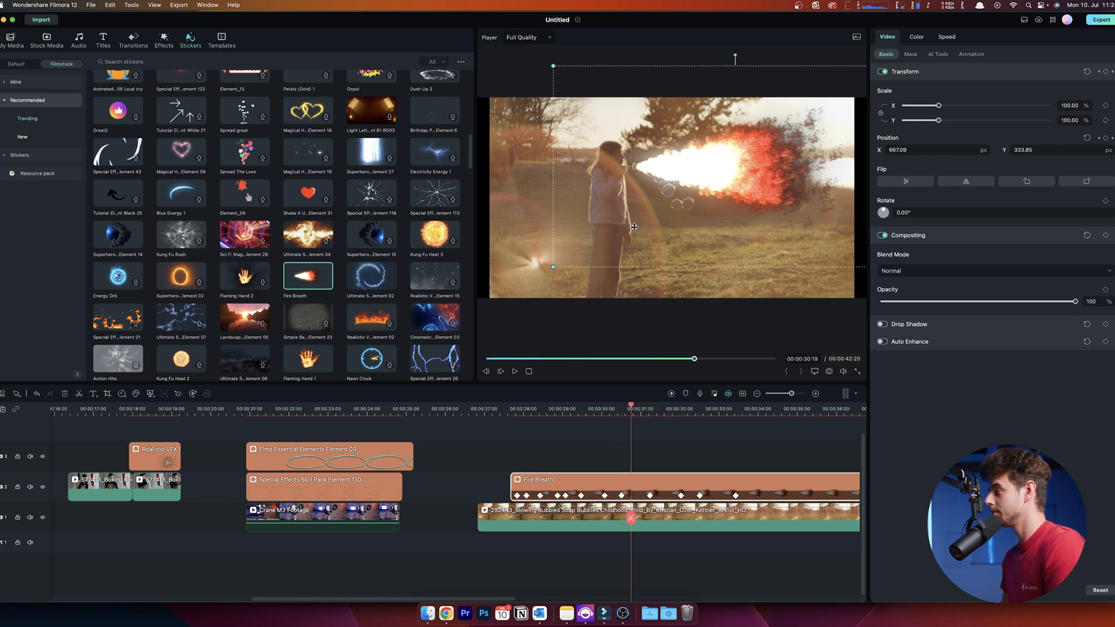